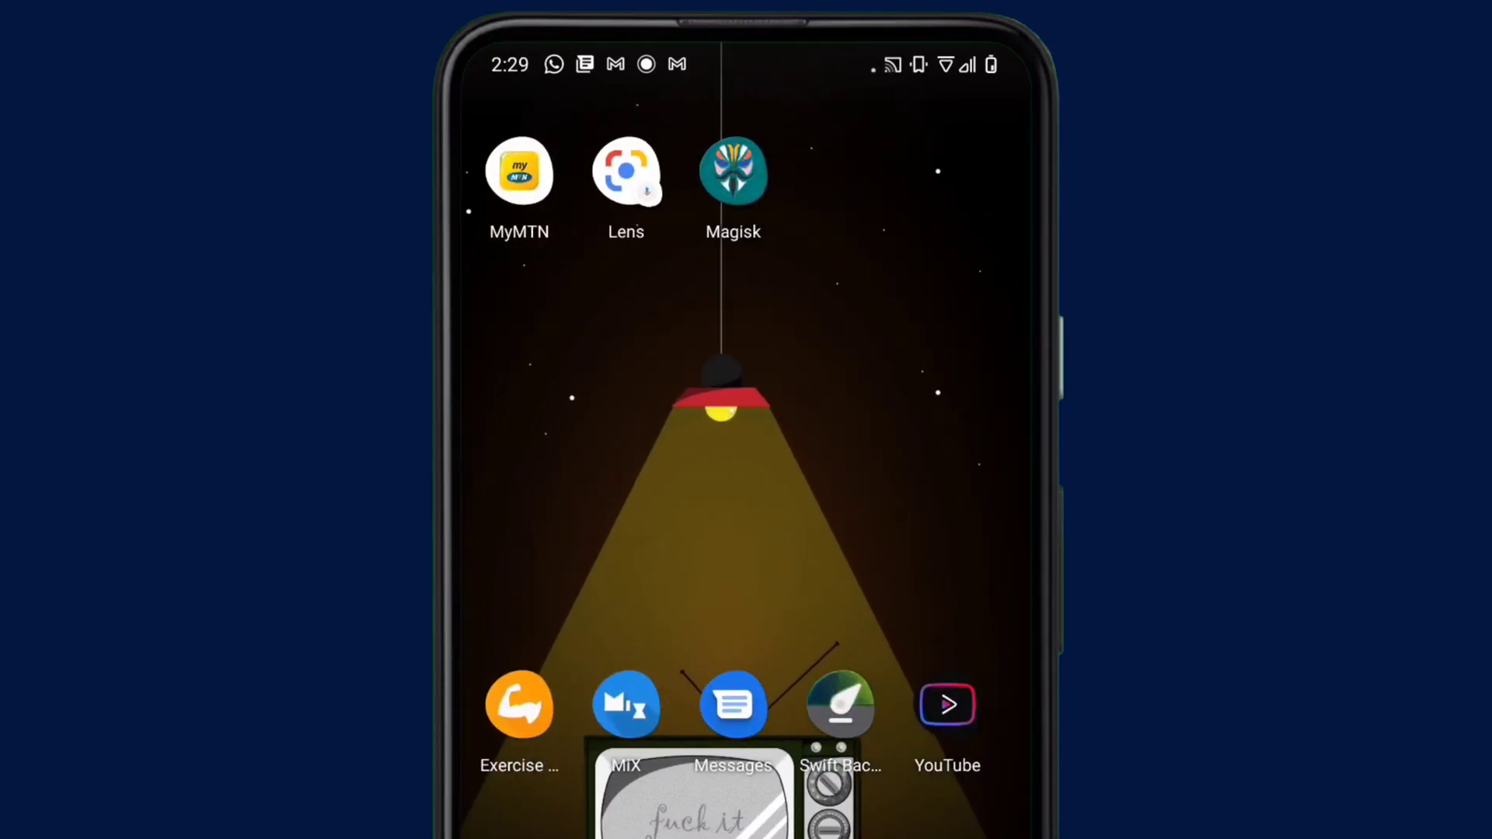
# - Launch Magisk from its home screen icon
pyautogui.click(734, 171)
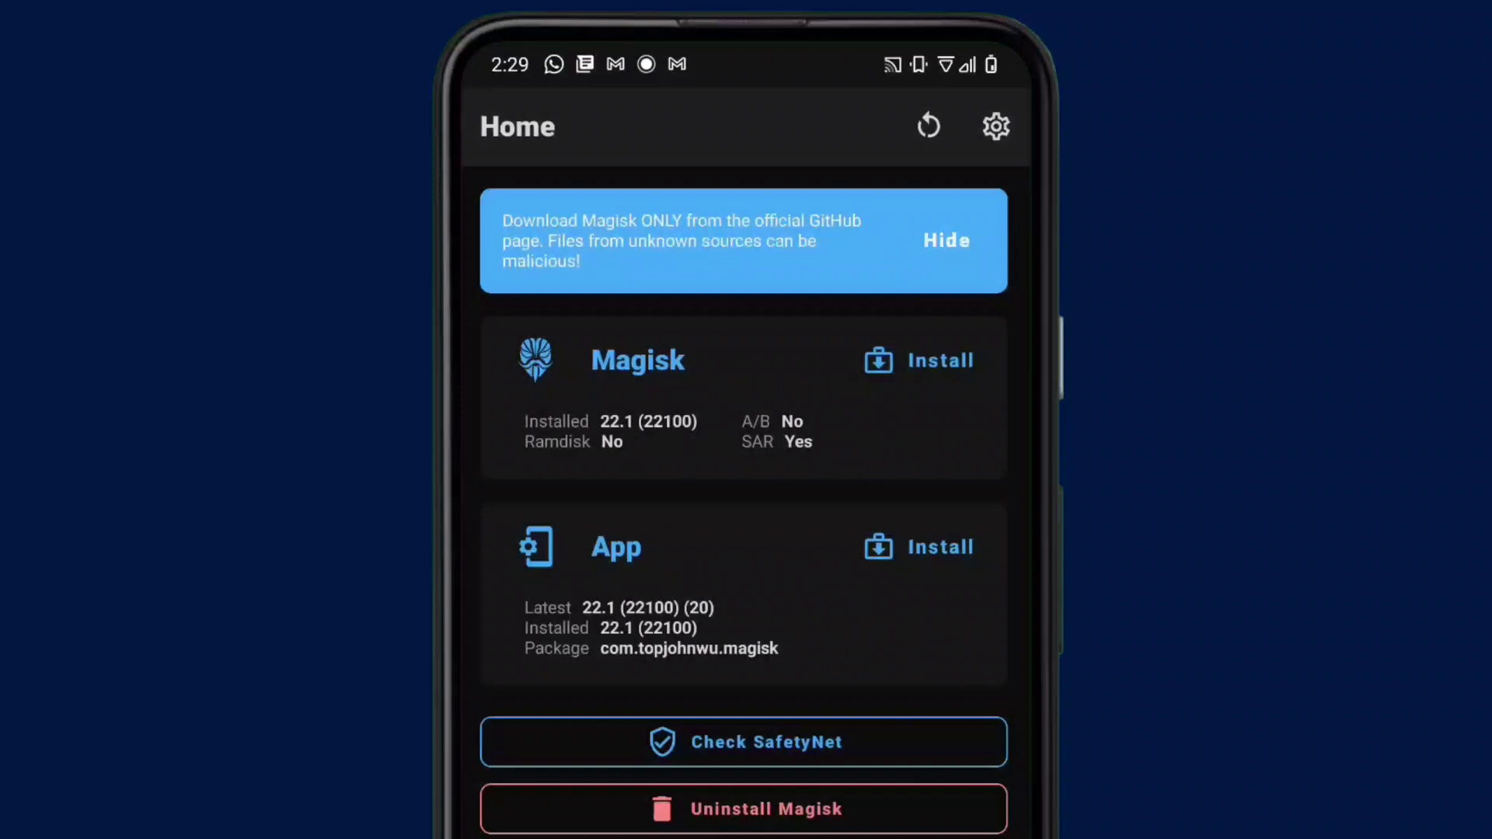
# - Open Magisk settings and scroll down toward the MagiskHide option
pyautogui.click(996, 126)
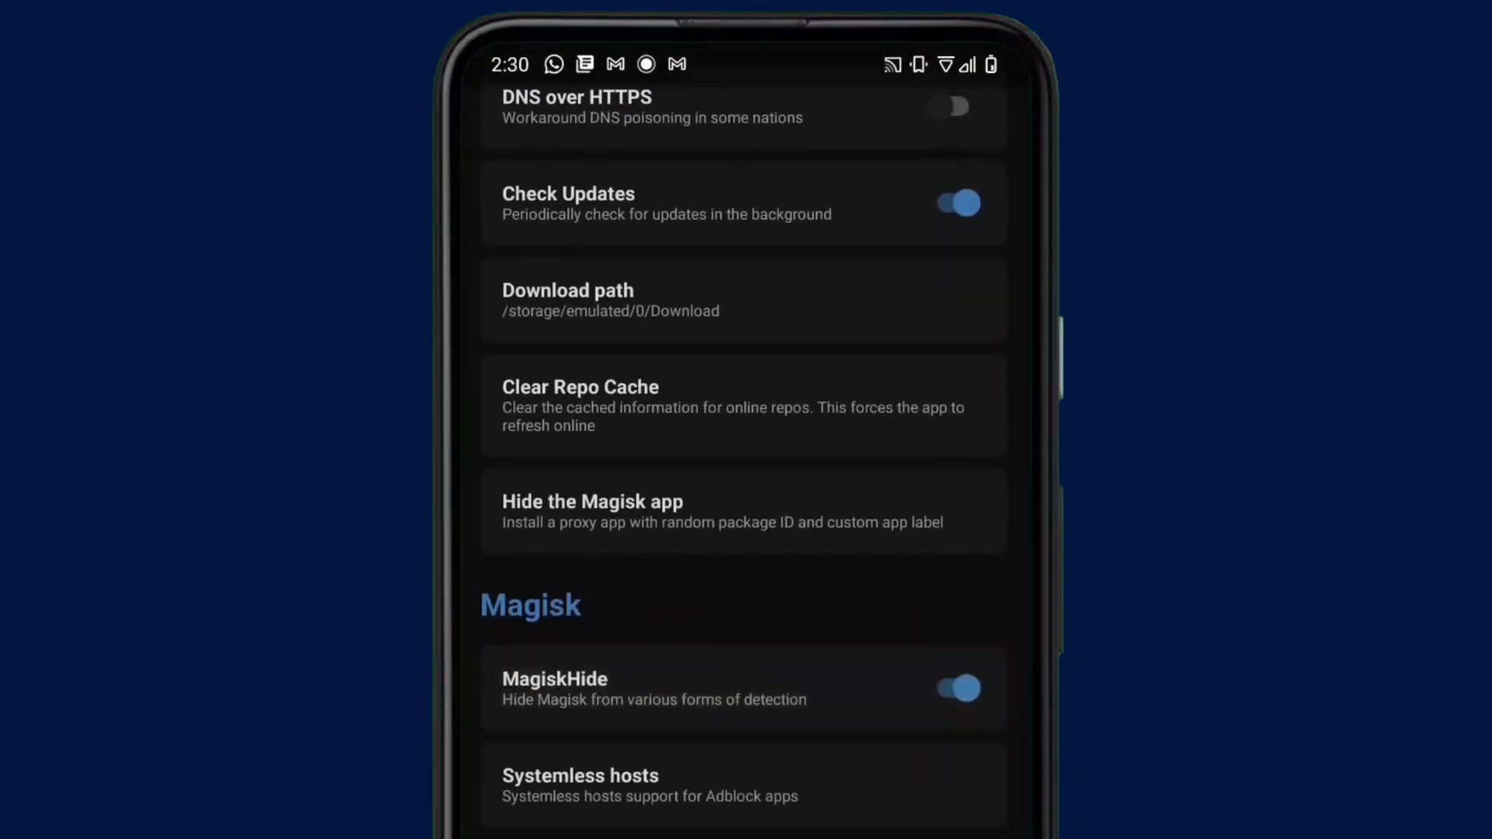
pyautogui.scroll(-3)
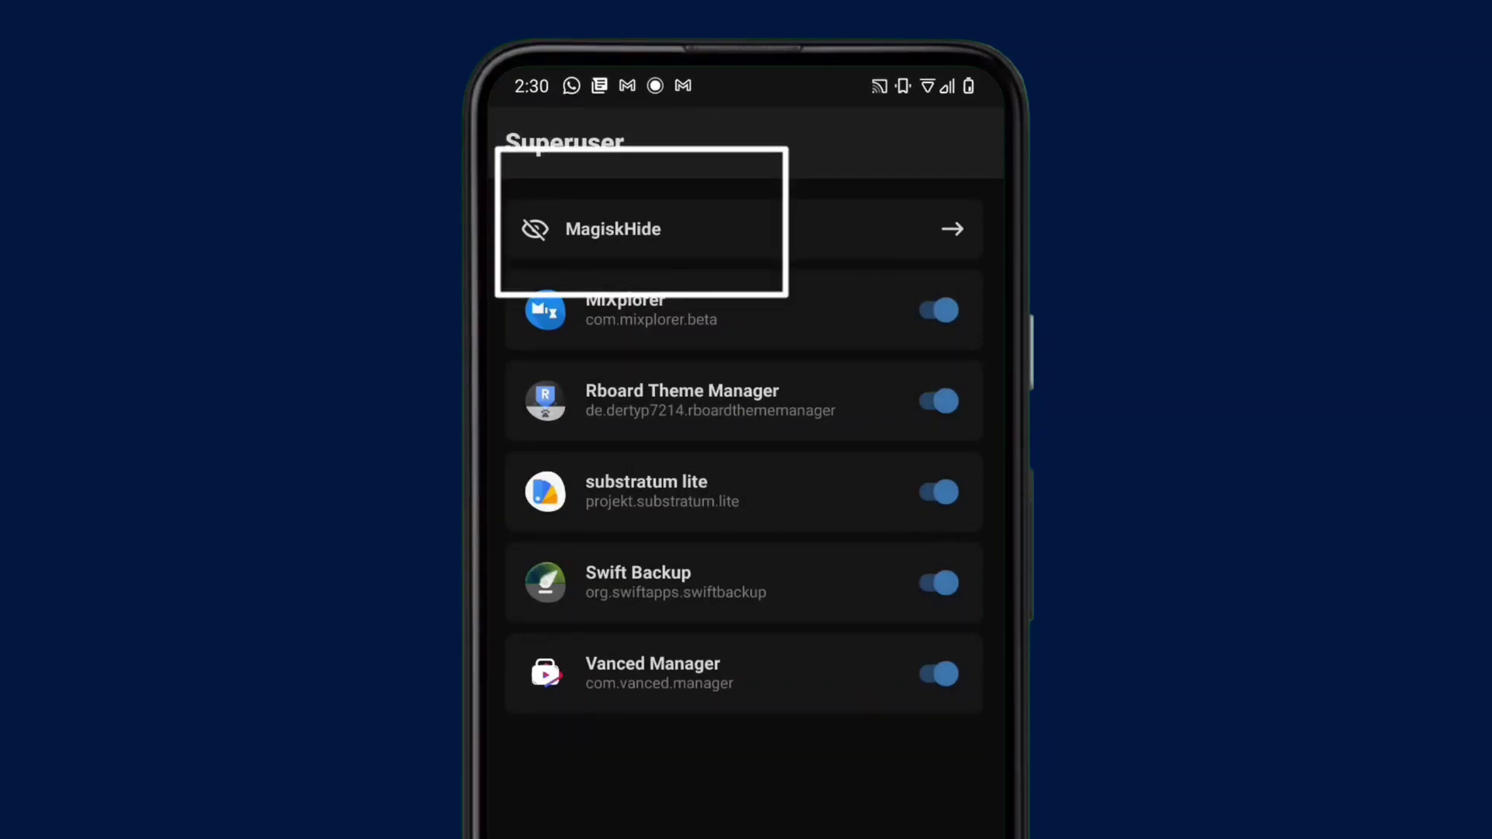
# - Tick PUBG MOBILE in the MagiskHide app list, then return to settings
pyautogui.click(640, 228)
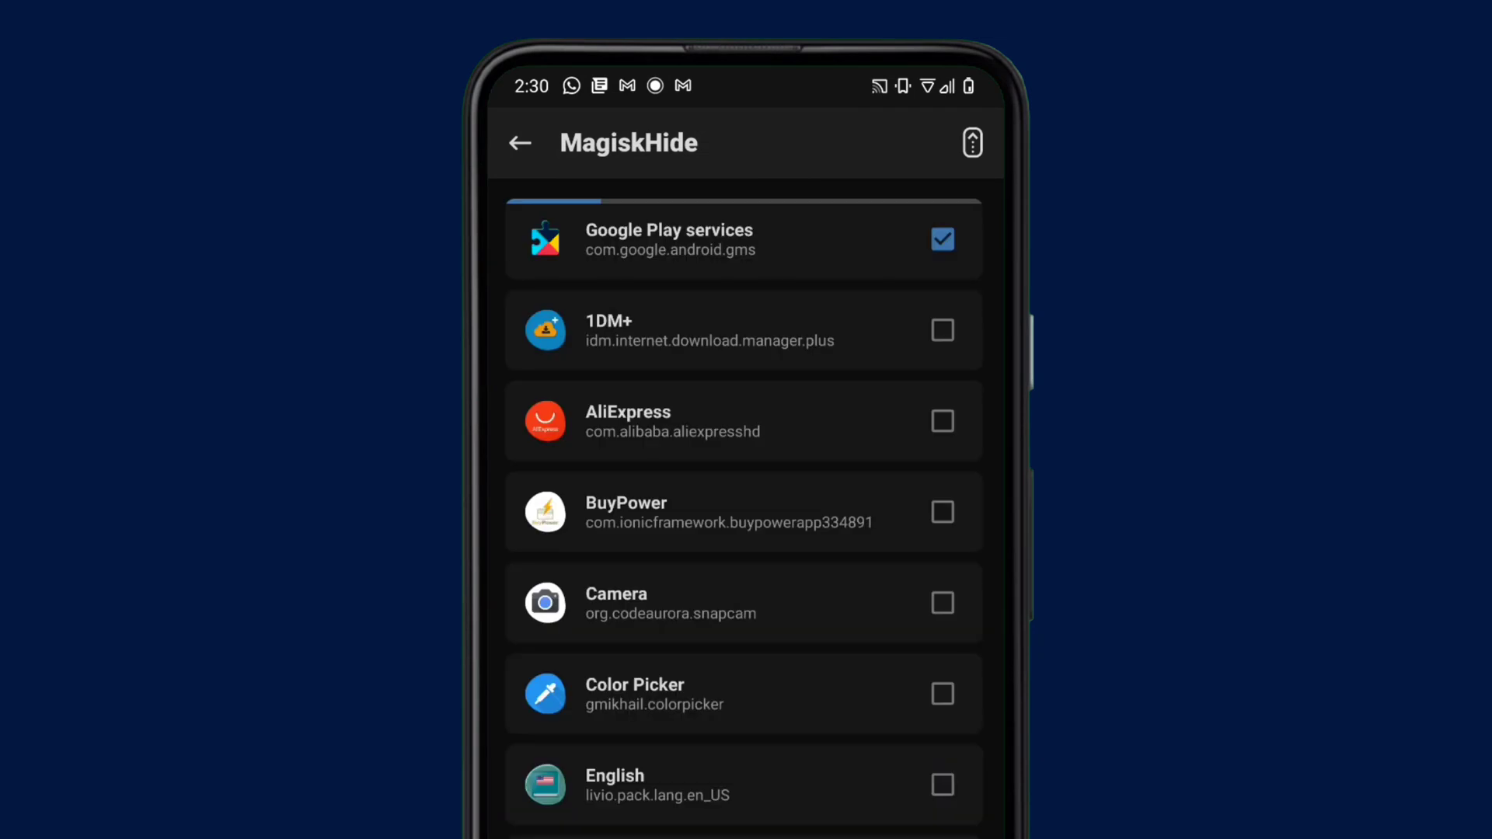
pyautogui.scroll(-3)
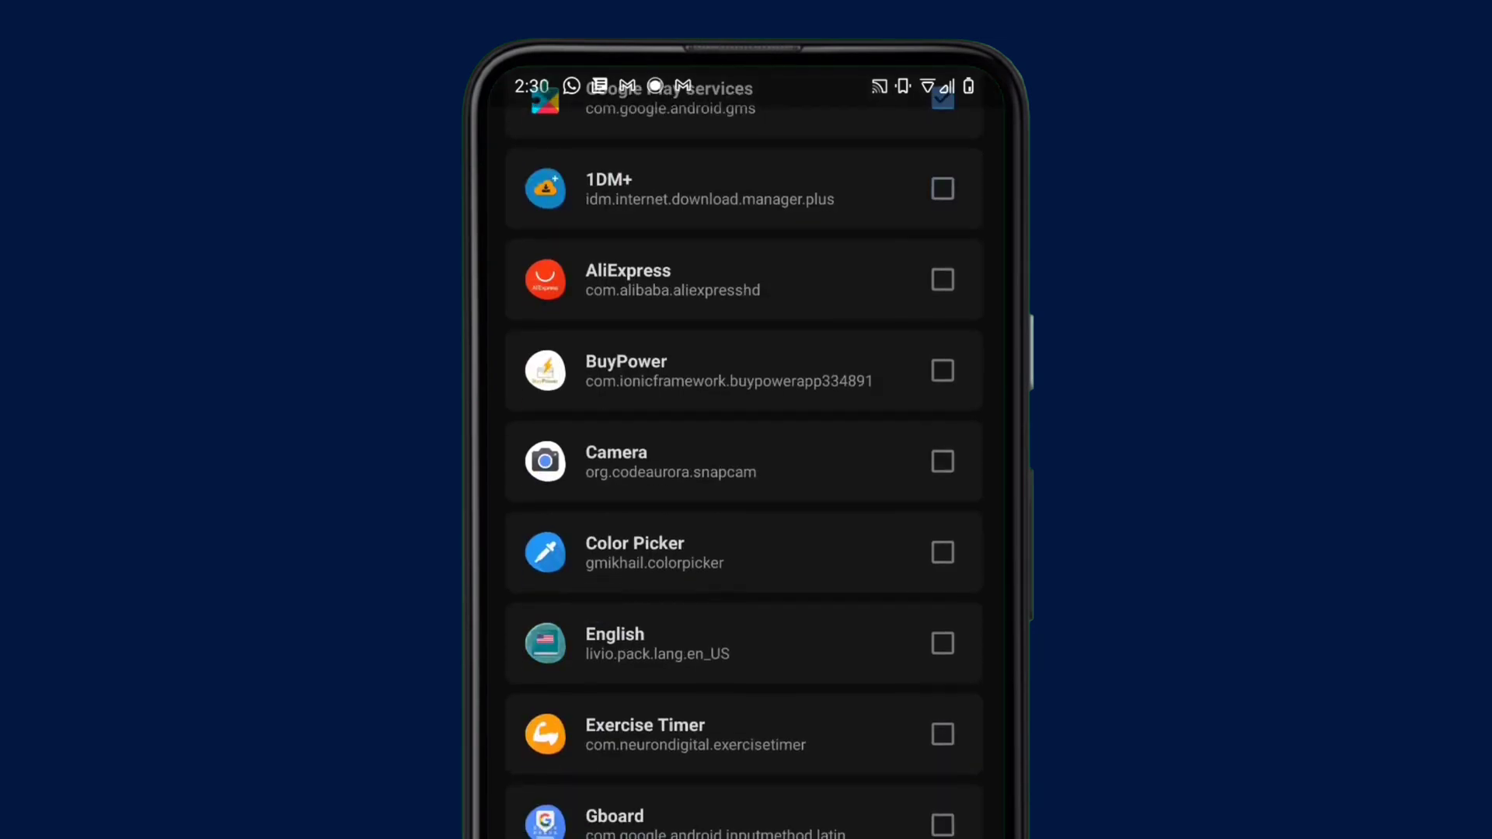
pyautogui.scroll(-3)
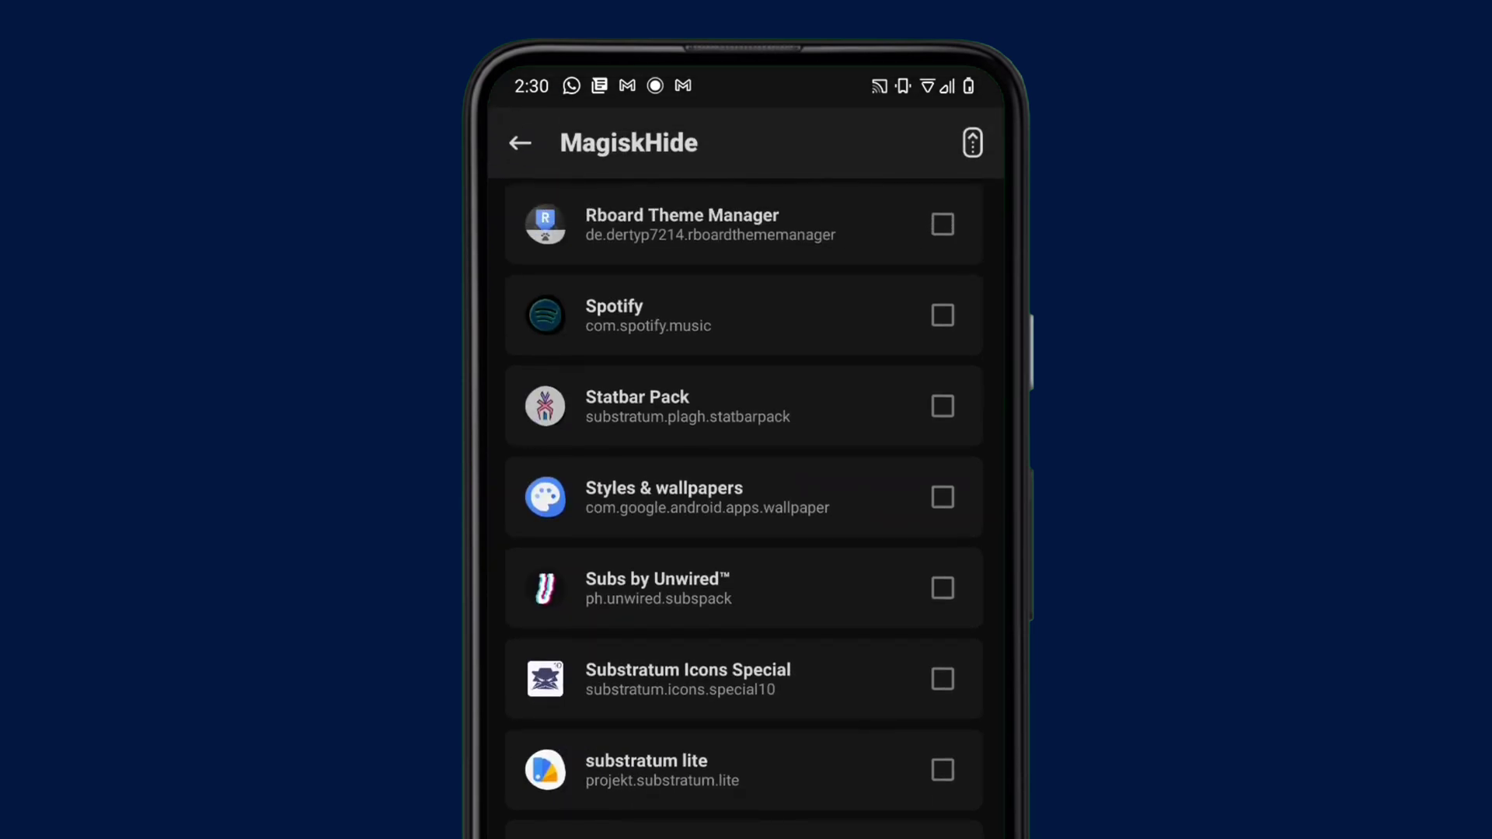
pyautogui.scroll(-3)
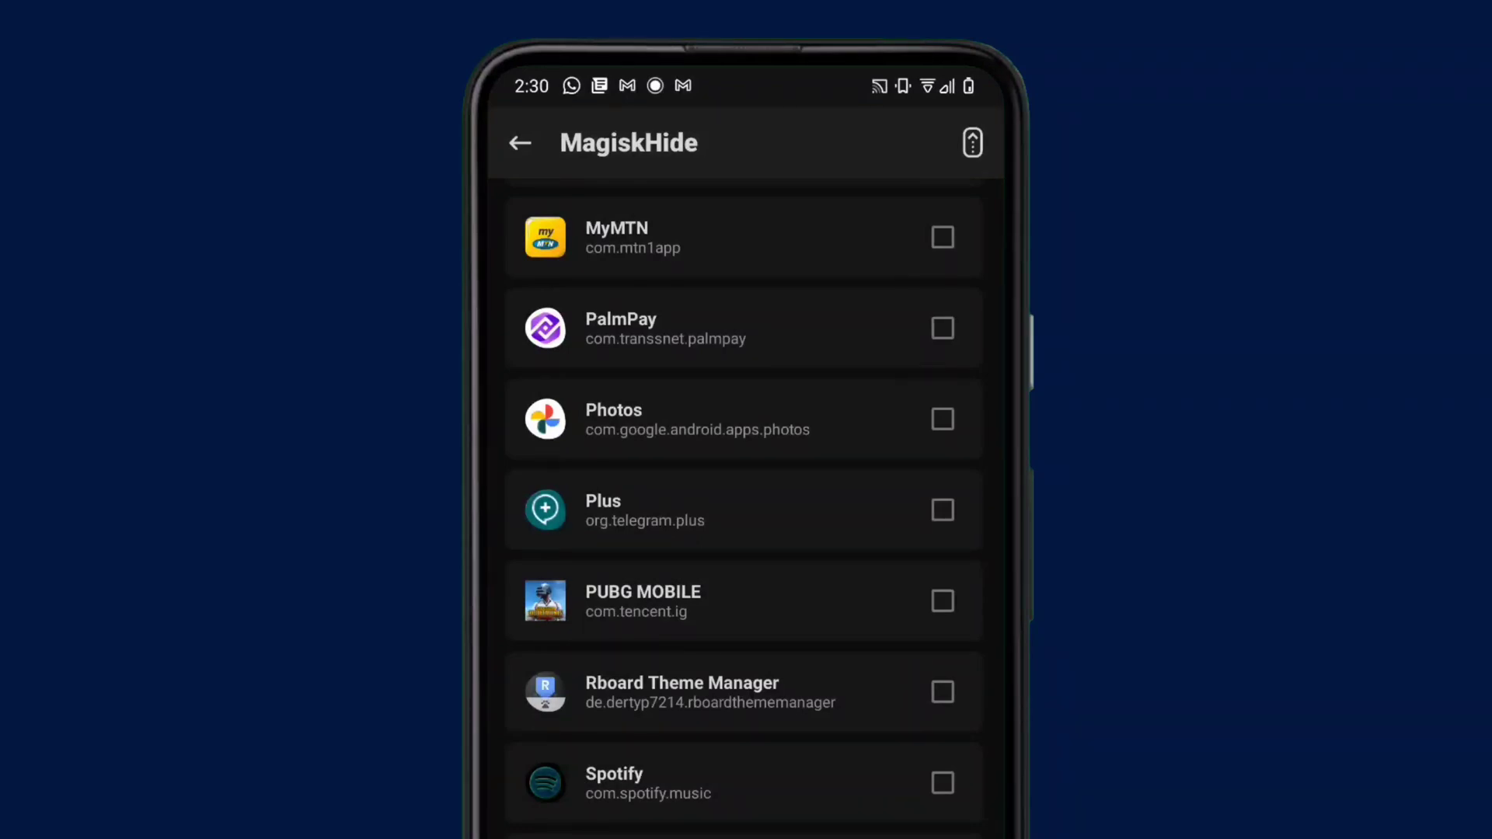
pyautogui.click(941, 601)
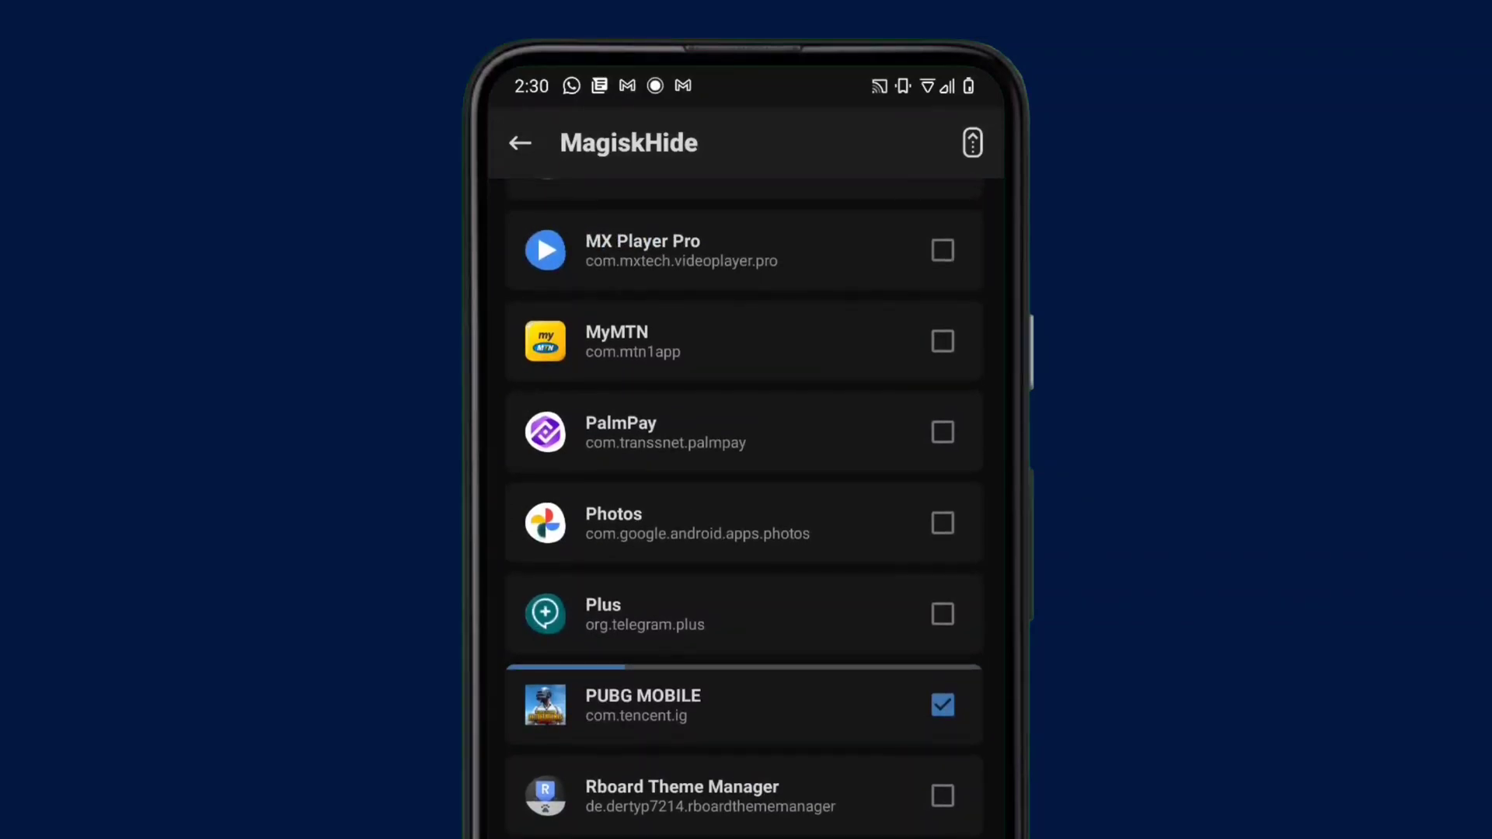
pyautogui.click(520, 143)
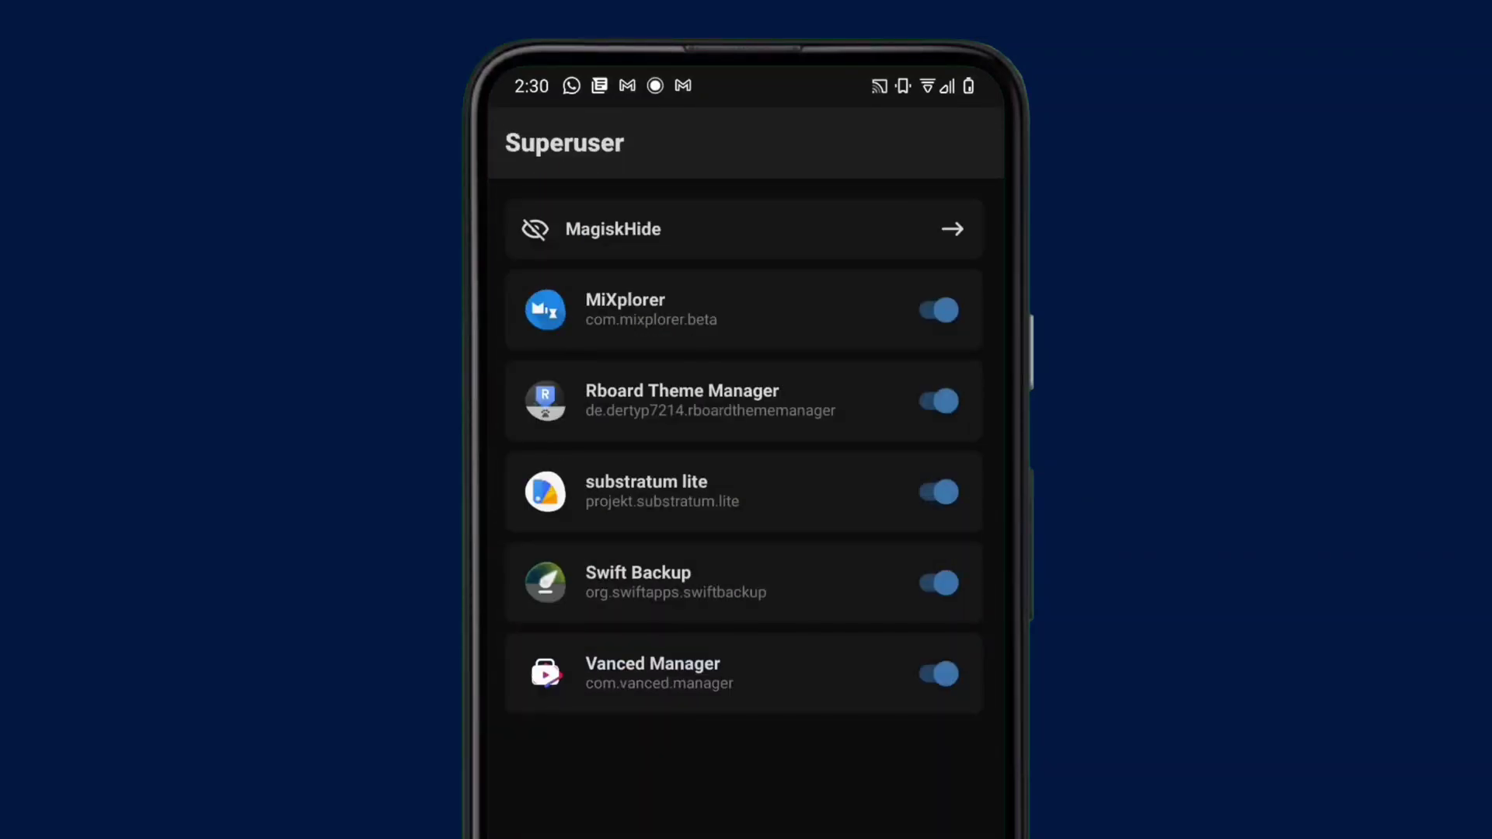
pyautogui.click(746, 229)
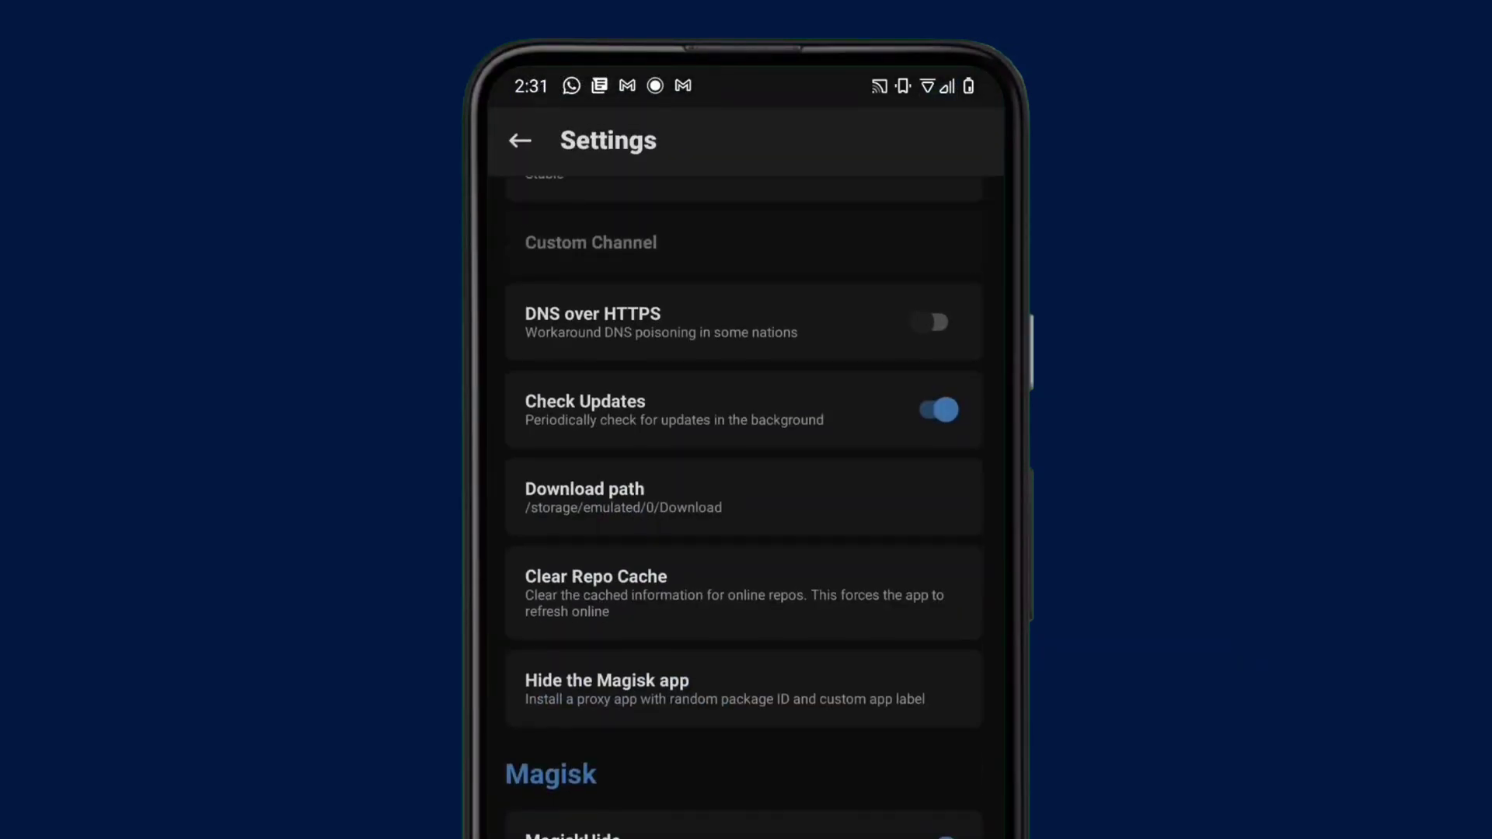
# - Scroll the settings down until Hide the Magisk app is visible
pyautogui.scroll(-3)
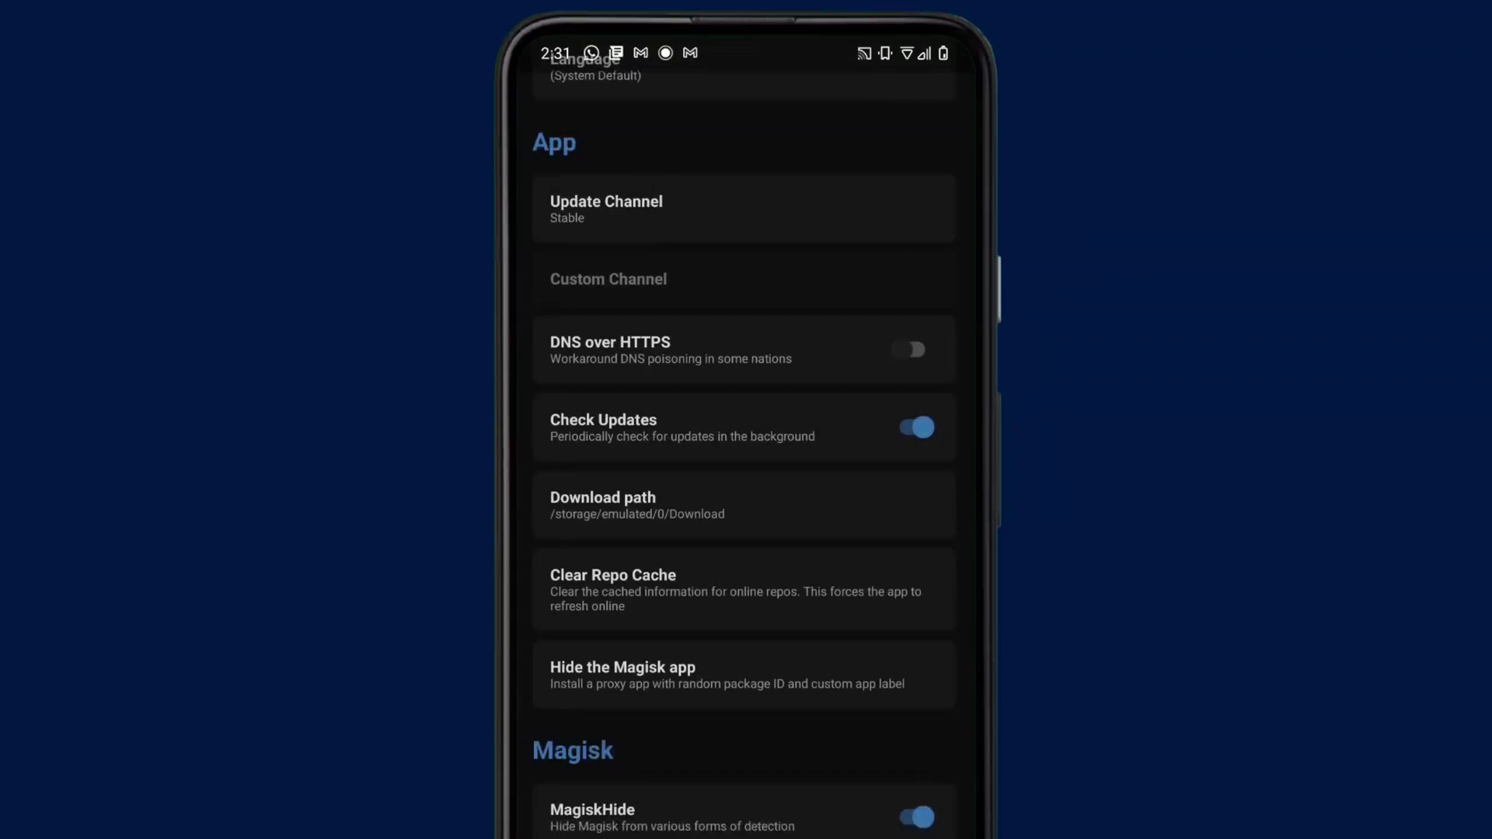
pyautogui.scroll(-3)
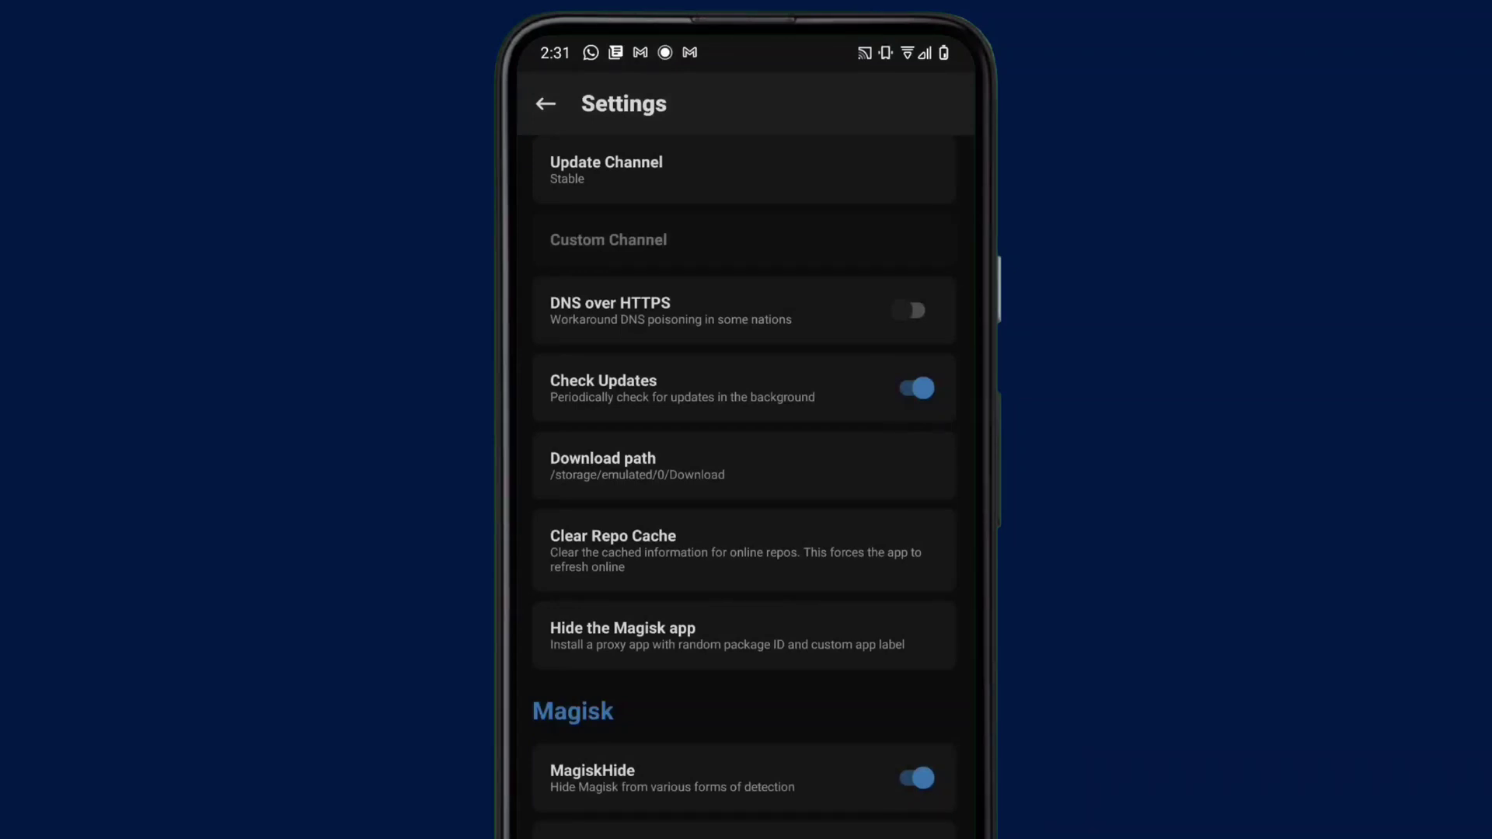
pyautogui.scroll(-3)
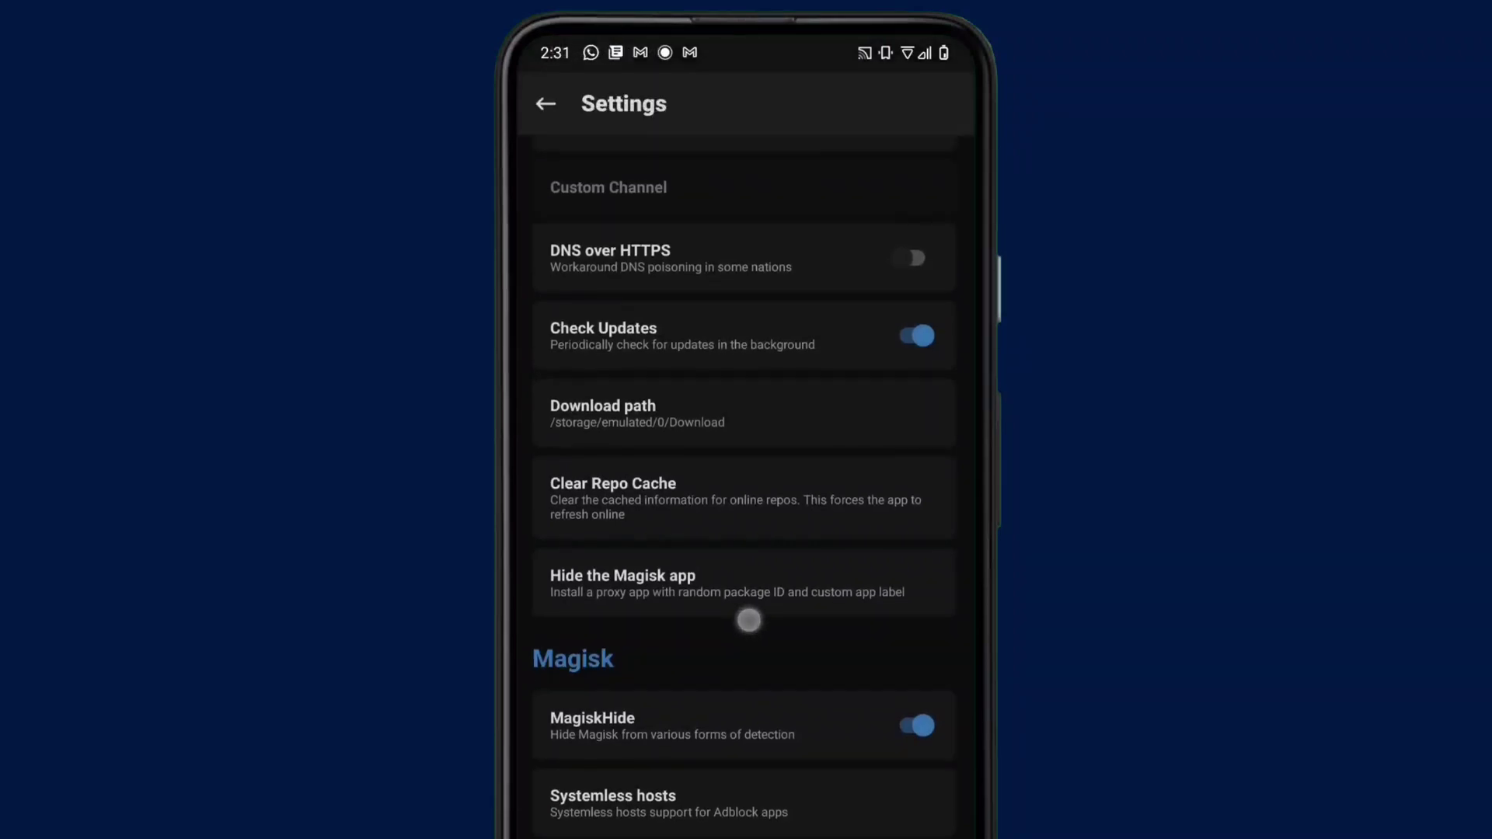
# - Hide the Magisk app, replacing the name 'Settings' with 'All-round Review'
pyautogui.click(623, 581)
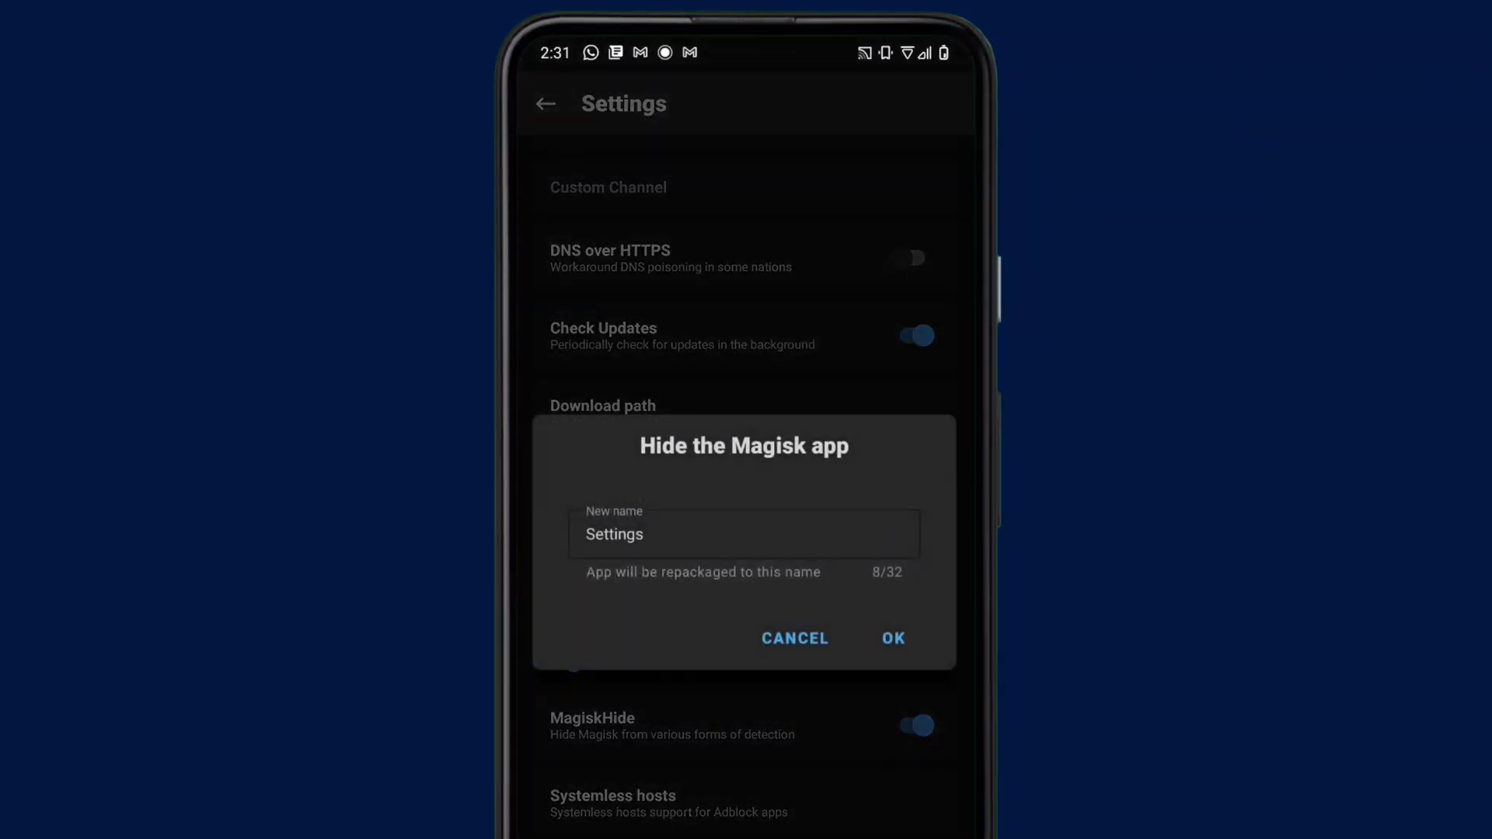
pyautogui.click(744, 534)
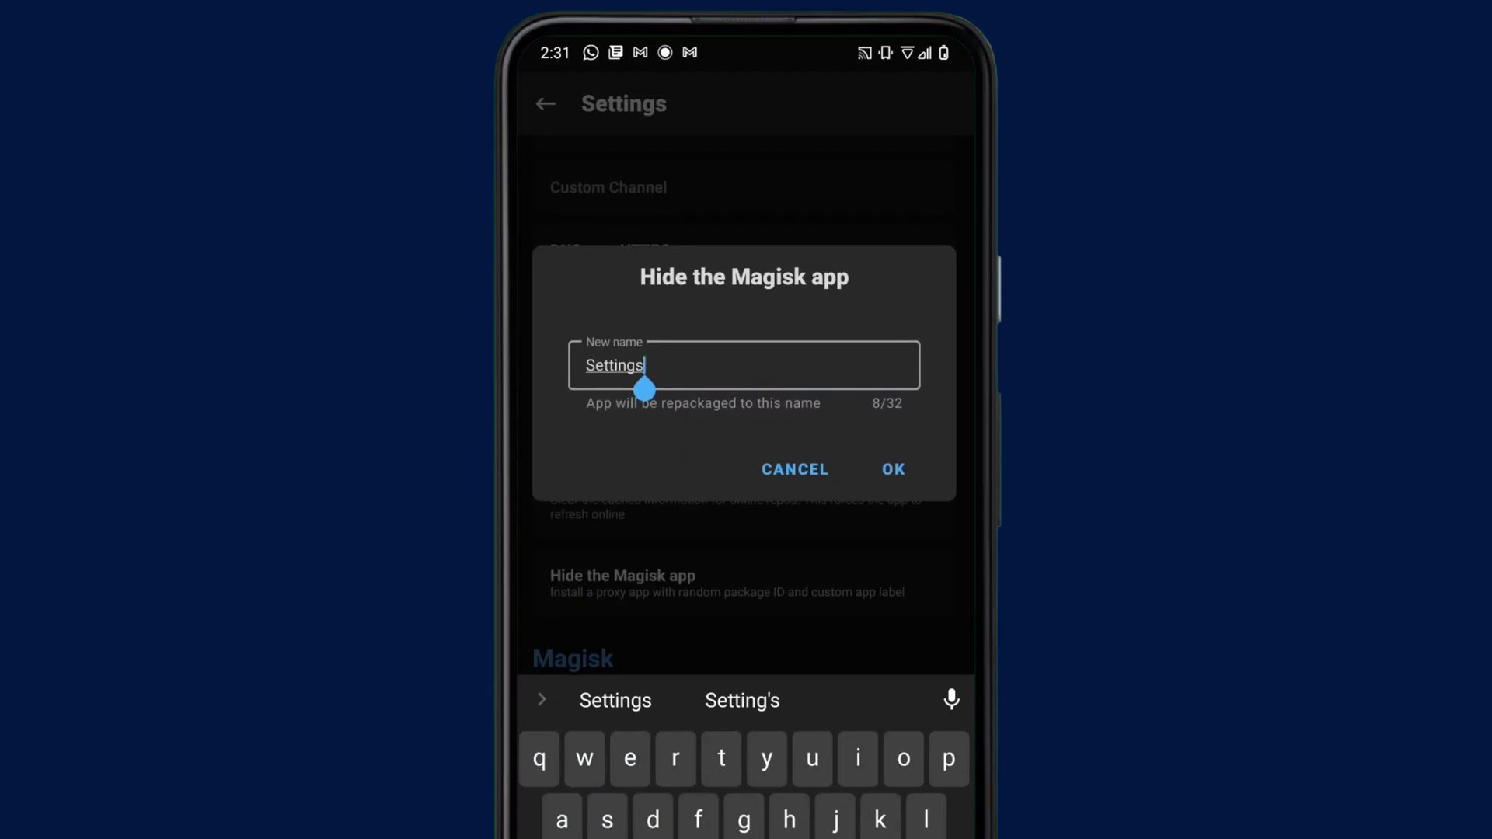
pyautogui.doubleClick(614, 365)
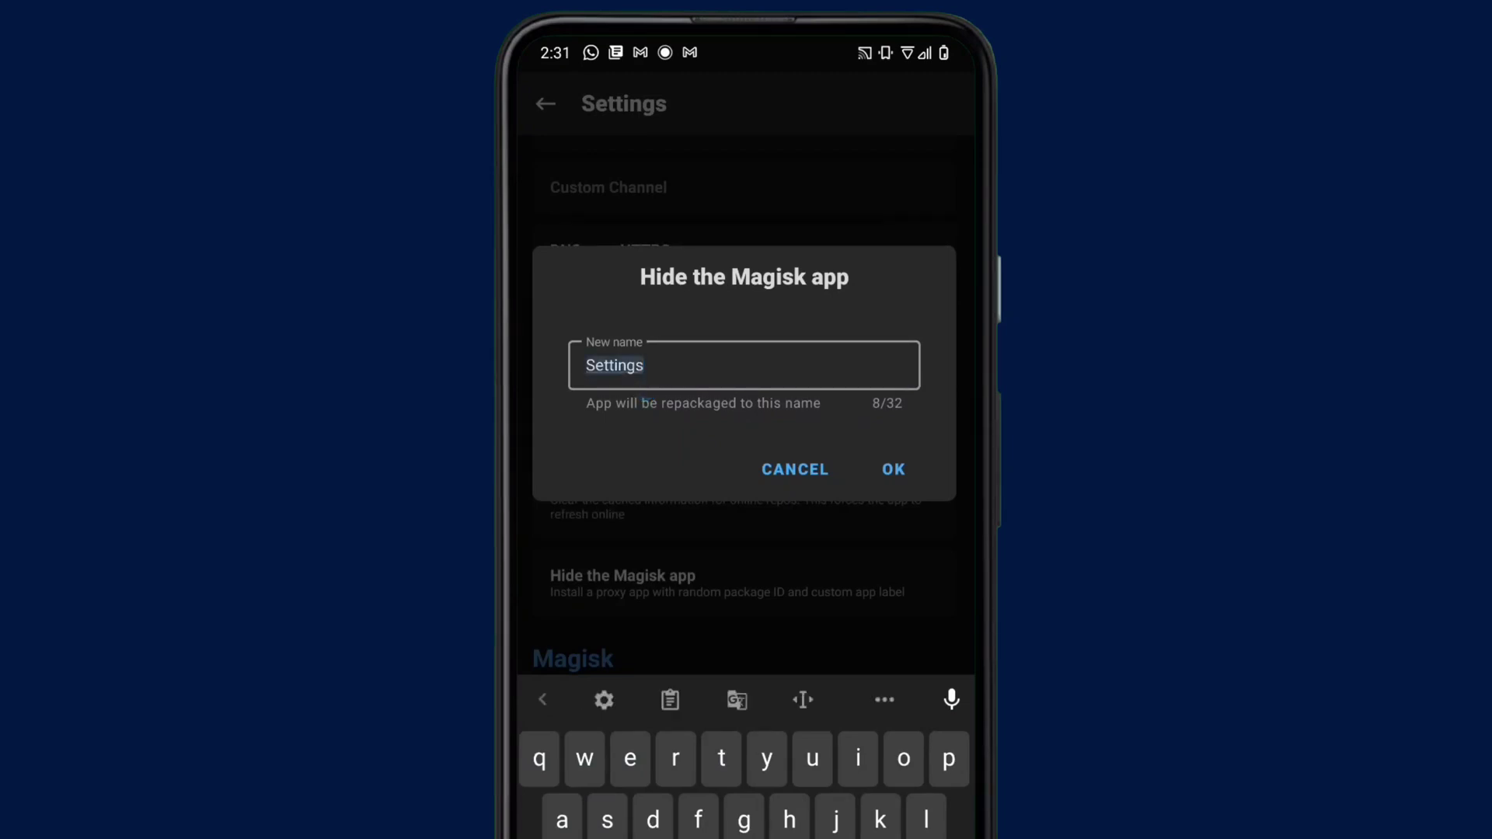
pyautogui.write('A')
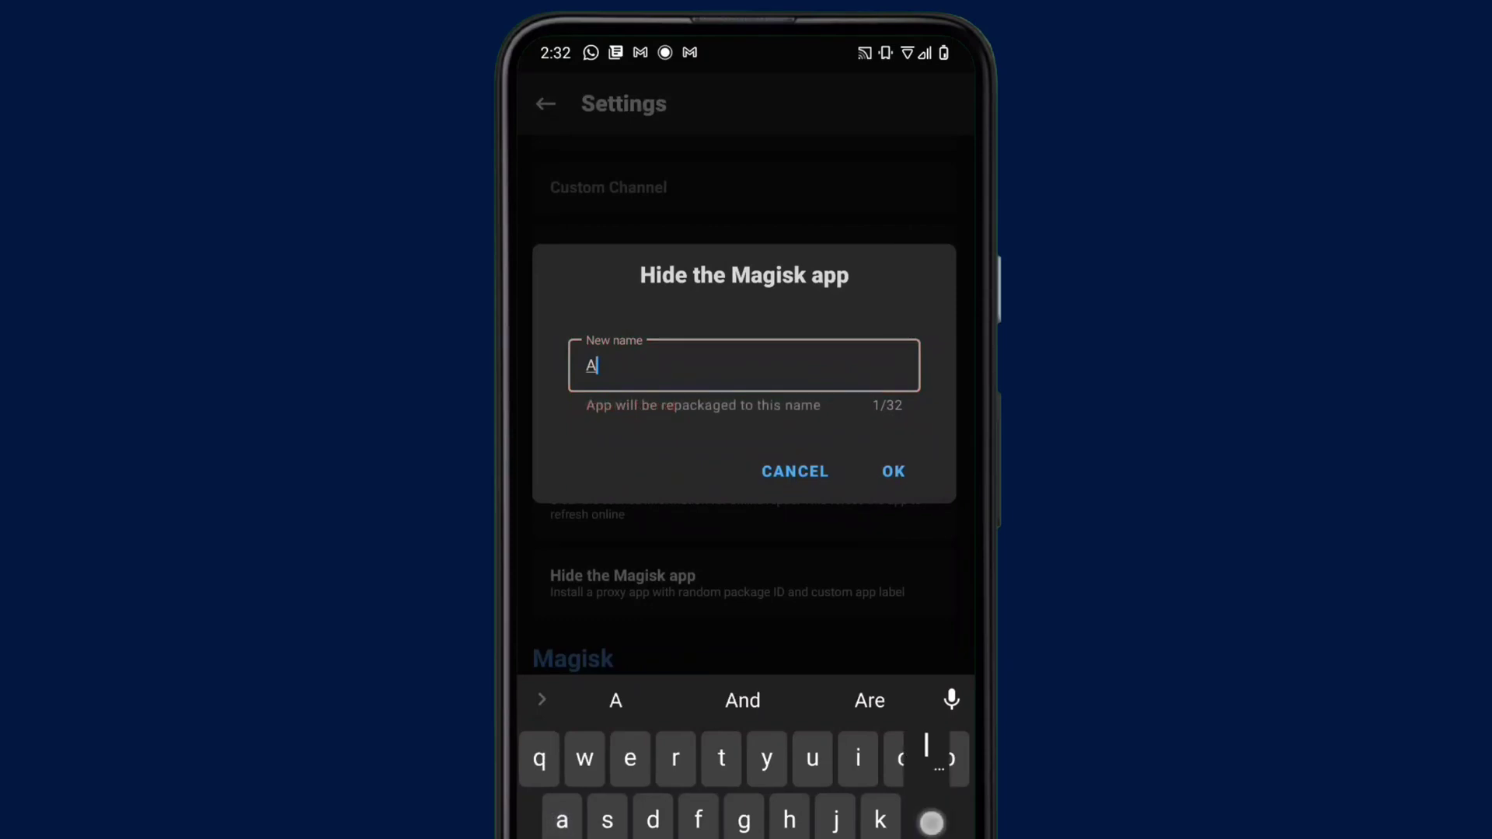
pyautogui.write('llowed')
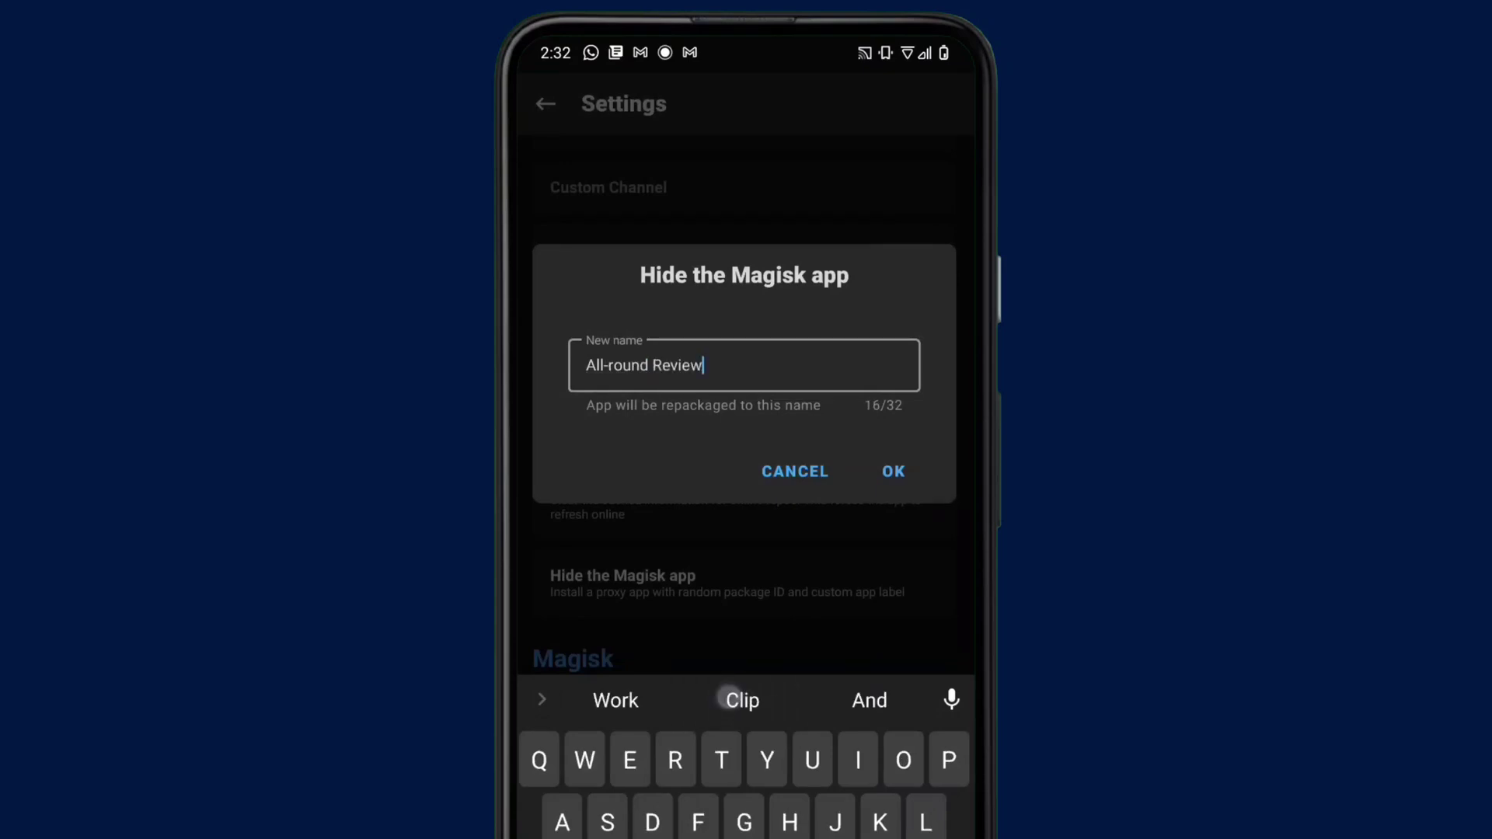
pyautogui.click(793, 471)
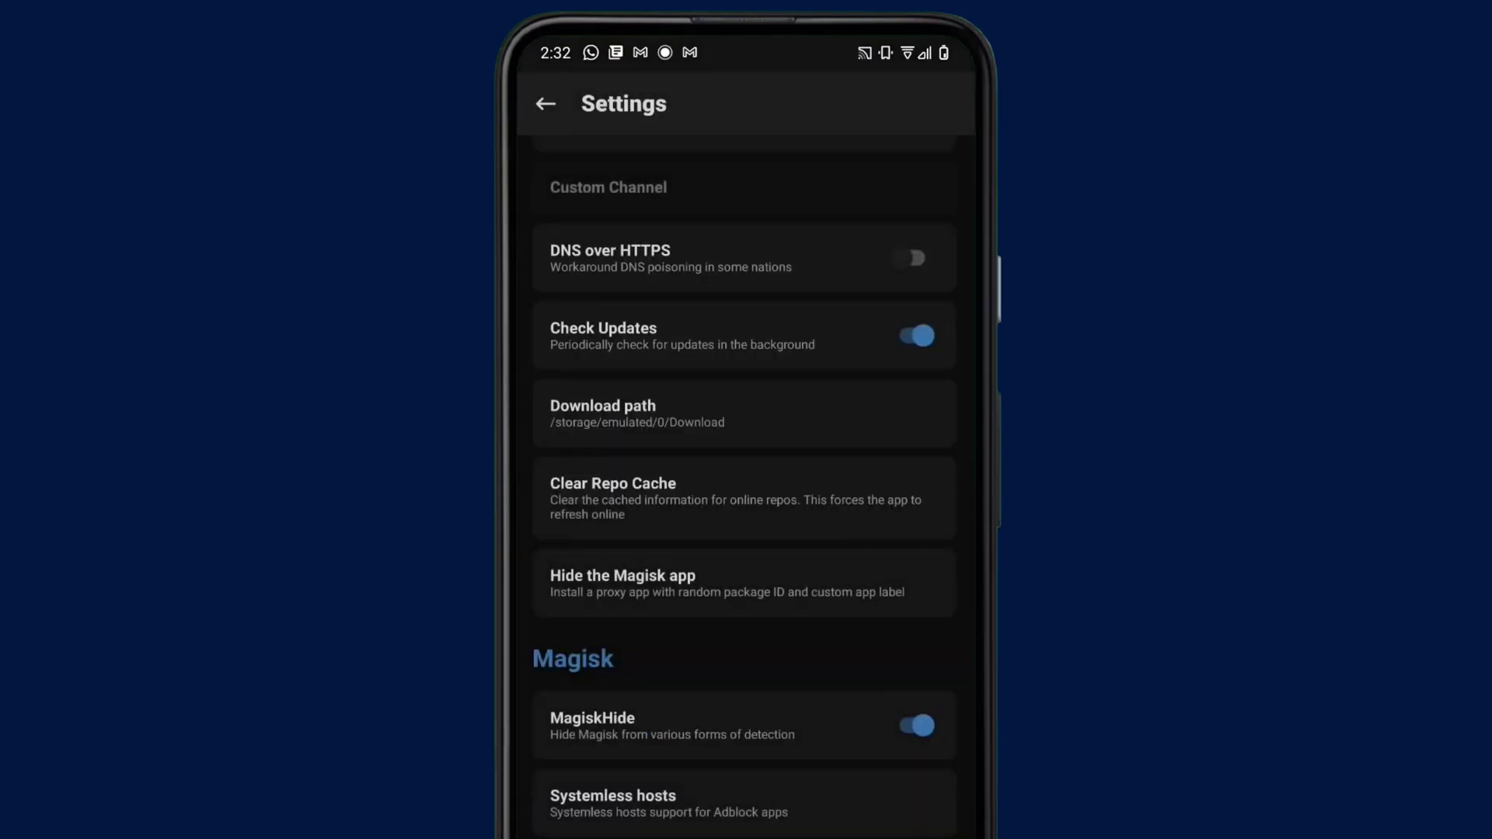
pyautogui.scroll(-3)
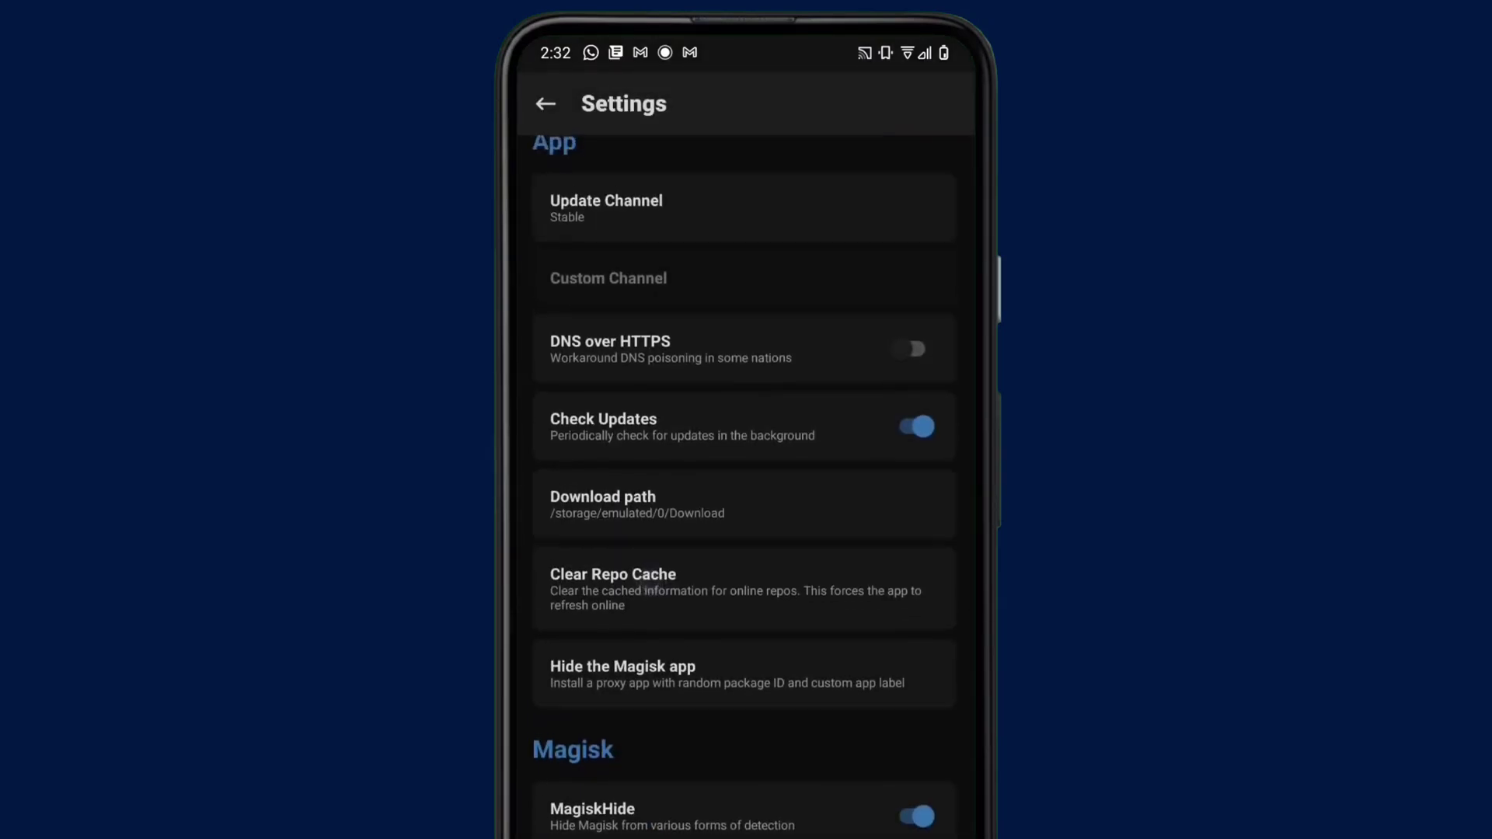
pyautogui.scroll(-3)
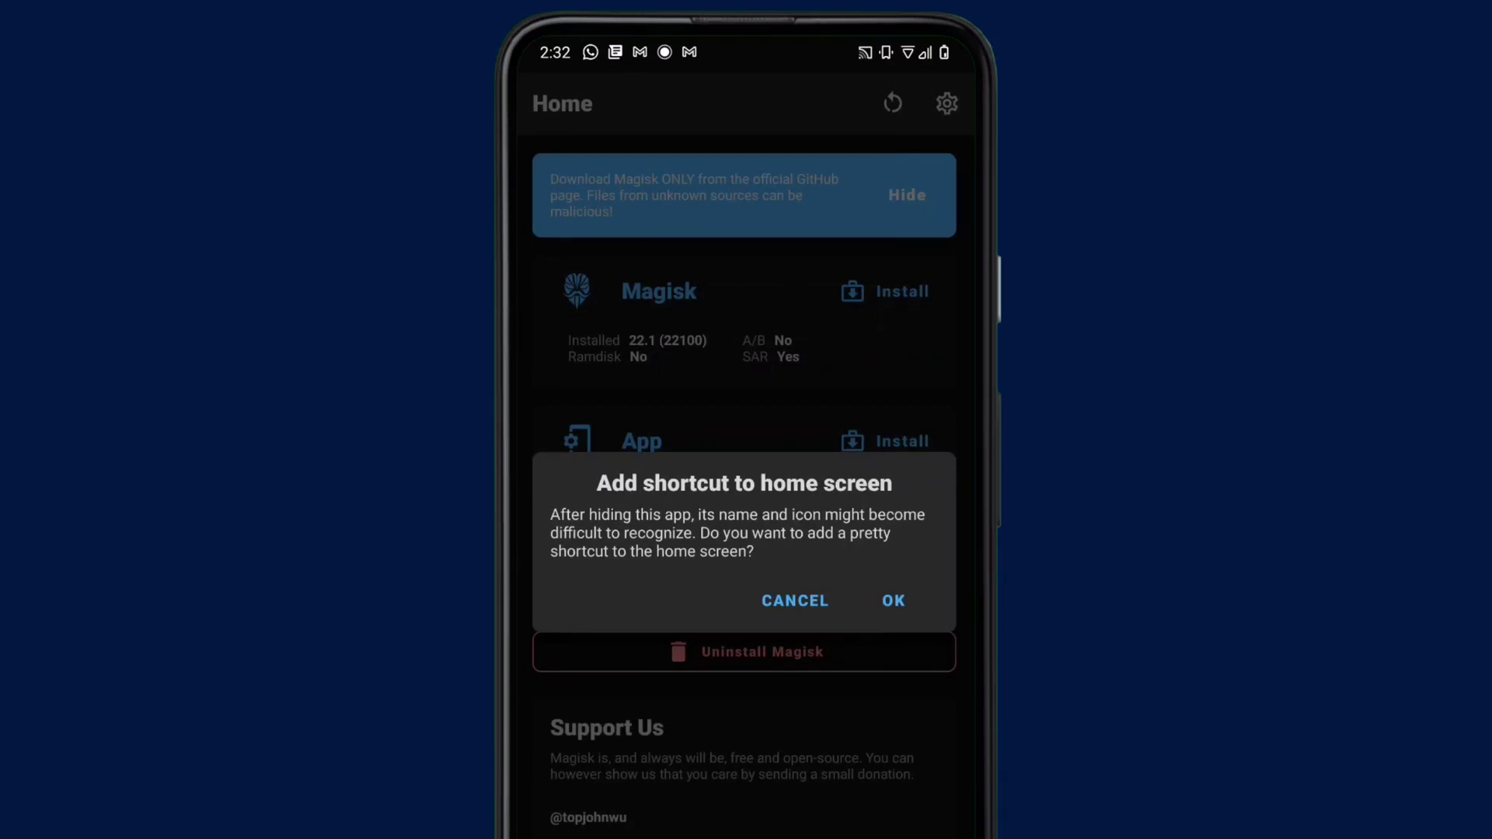
# - Accept the shortcut prompt and add the home screen shortcut automatically
pyautogui.click(891, 601)
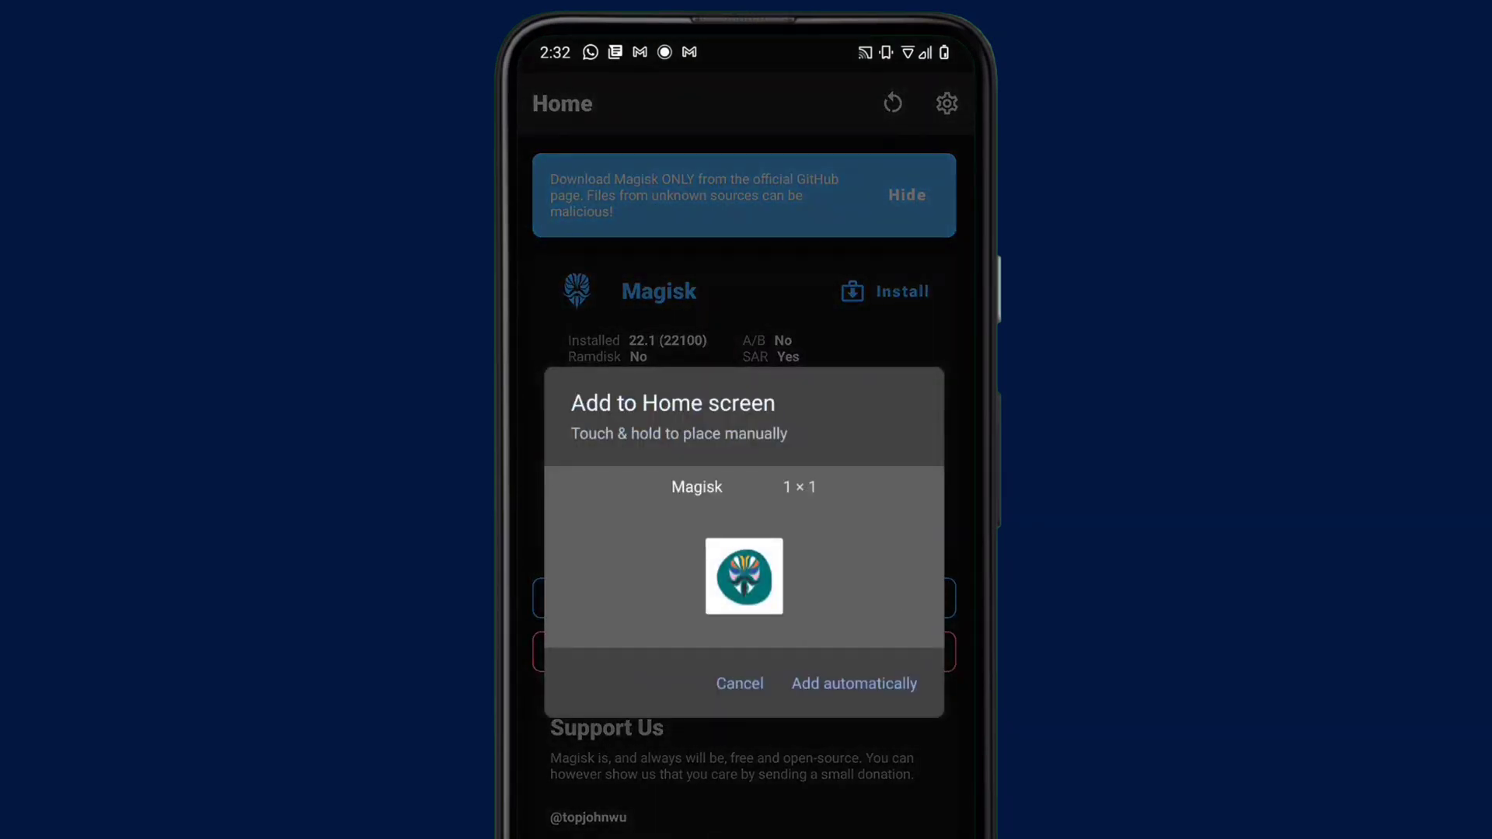
pyautogui.click(852, 684)
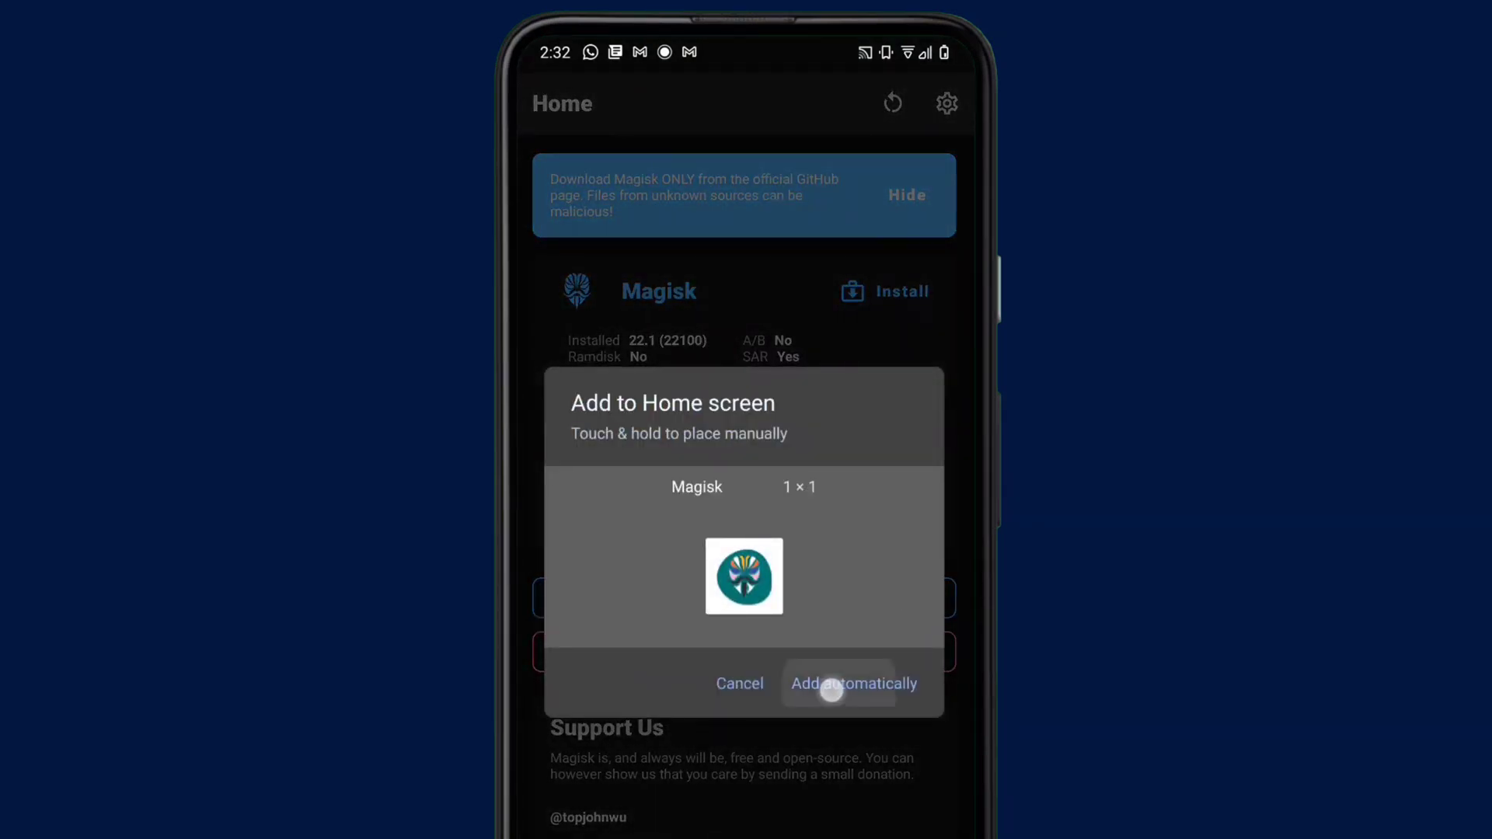
pyautogui.click(852, 683)
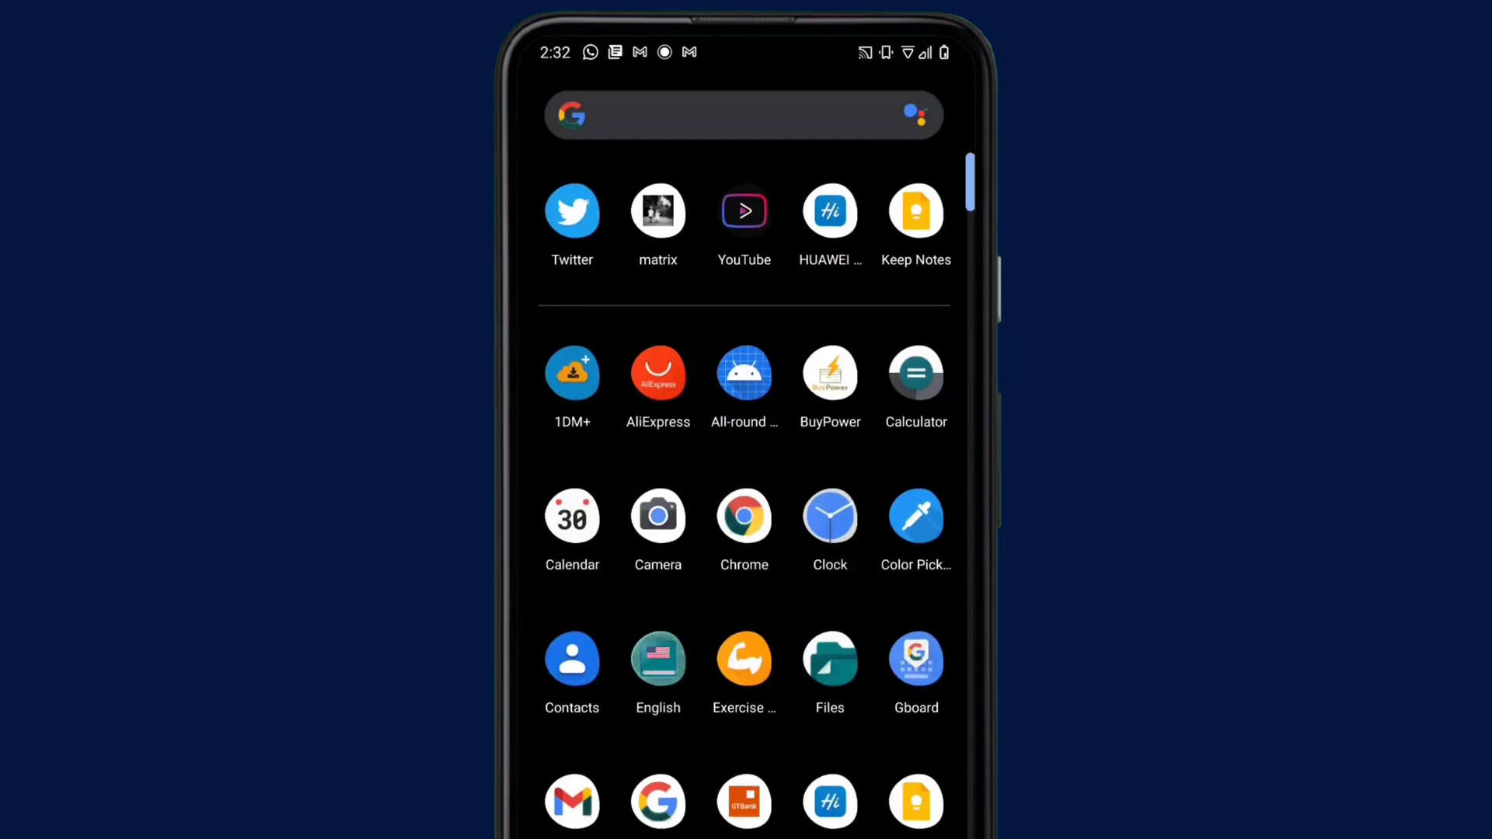
# - Find PUBG MOBILE in the app drawer and launch it to its Tencent Games splash
pyautogui.scroll(-3)
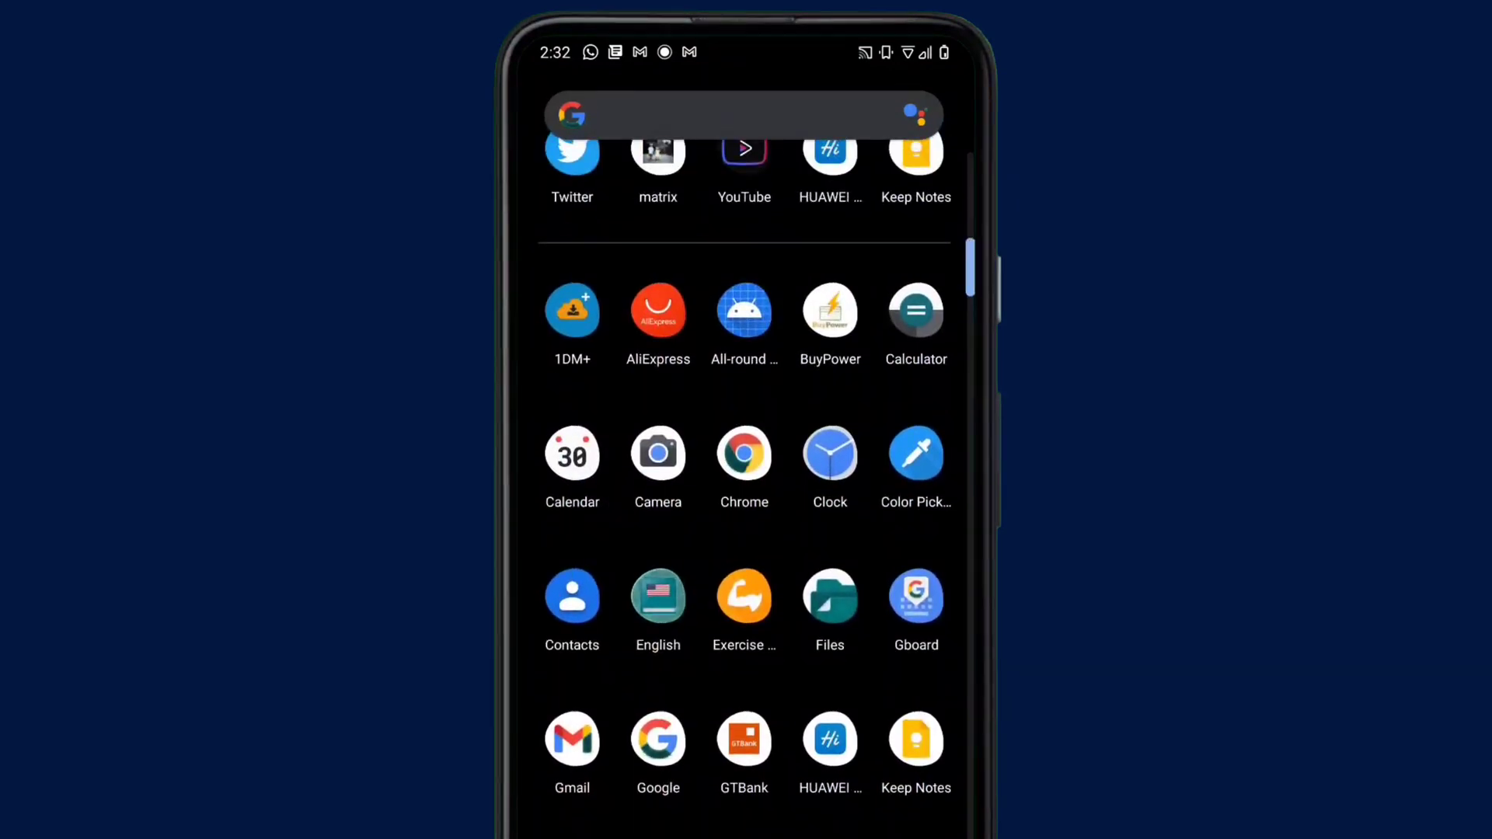
pyautogui.click(745, 311)
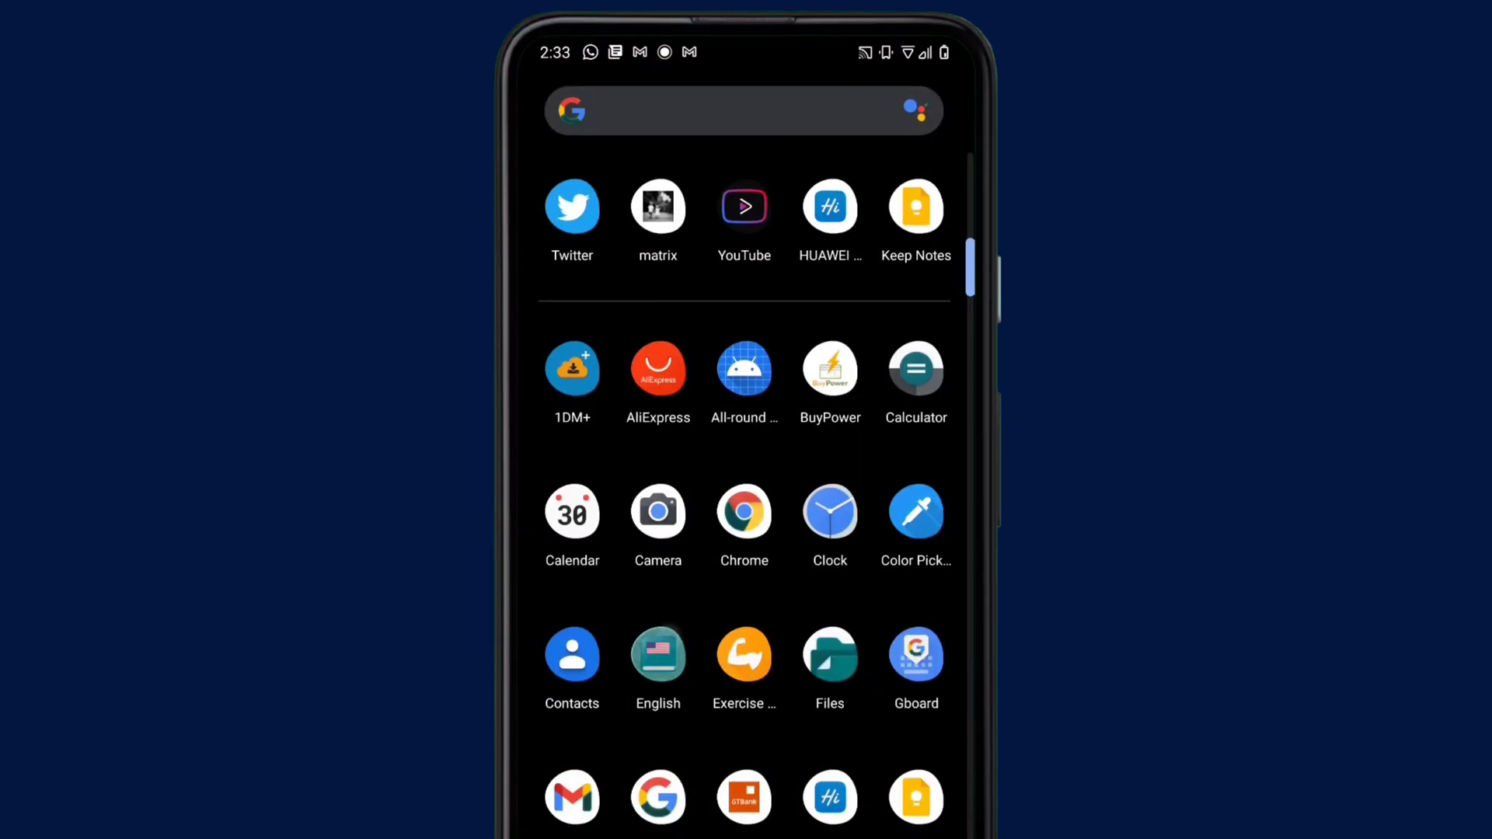
pyautogui.scroll(-3)
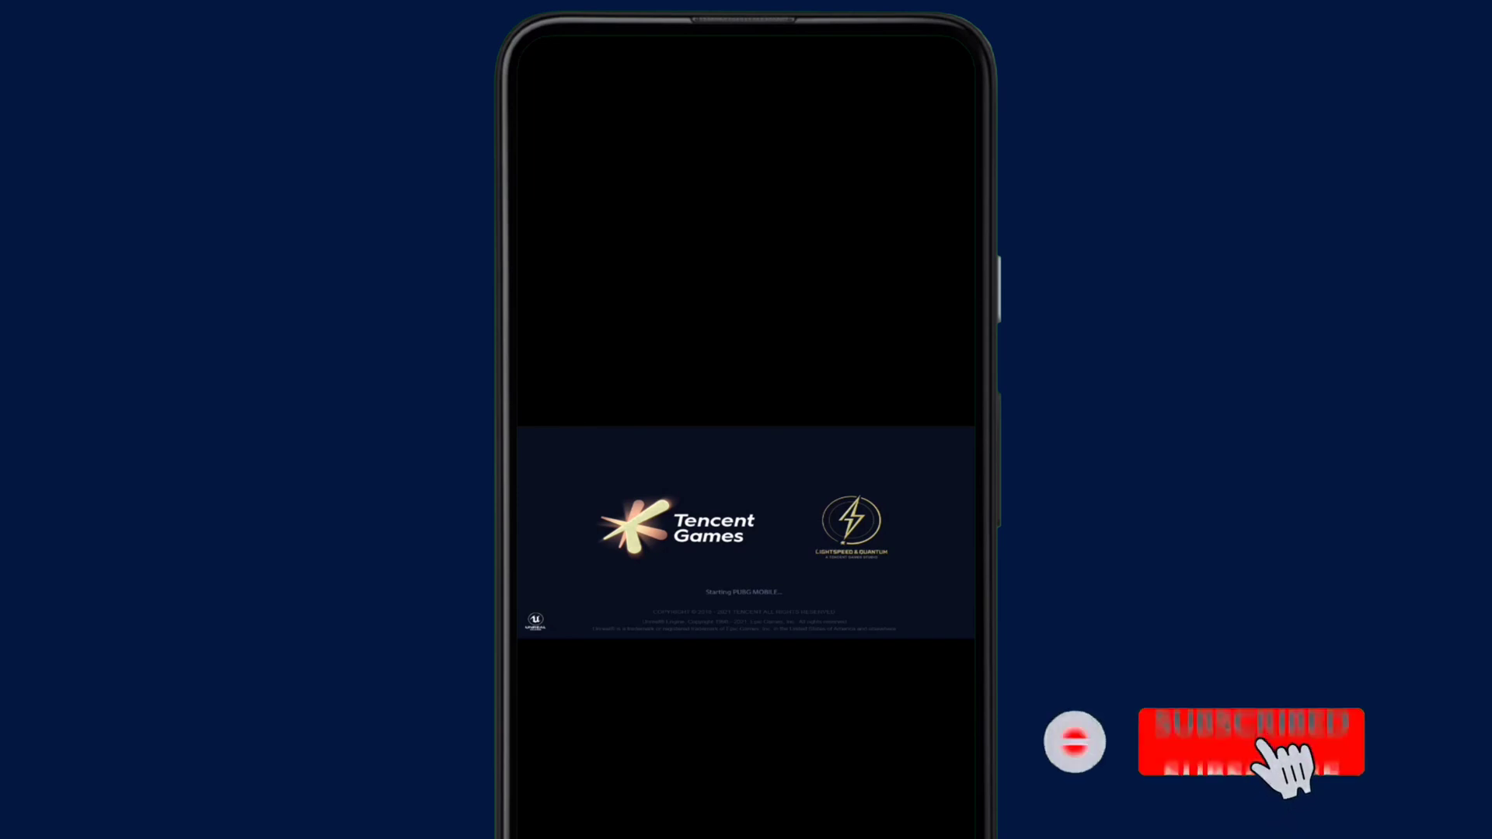
pyautogui.click(1250, 741)
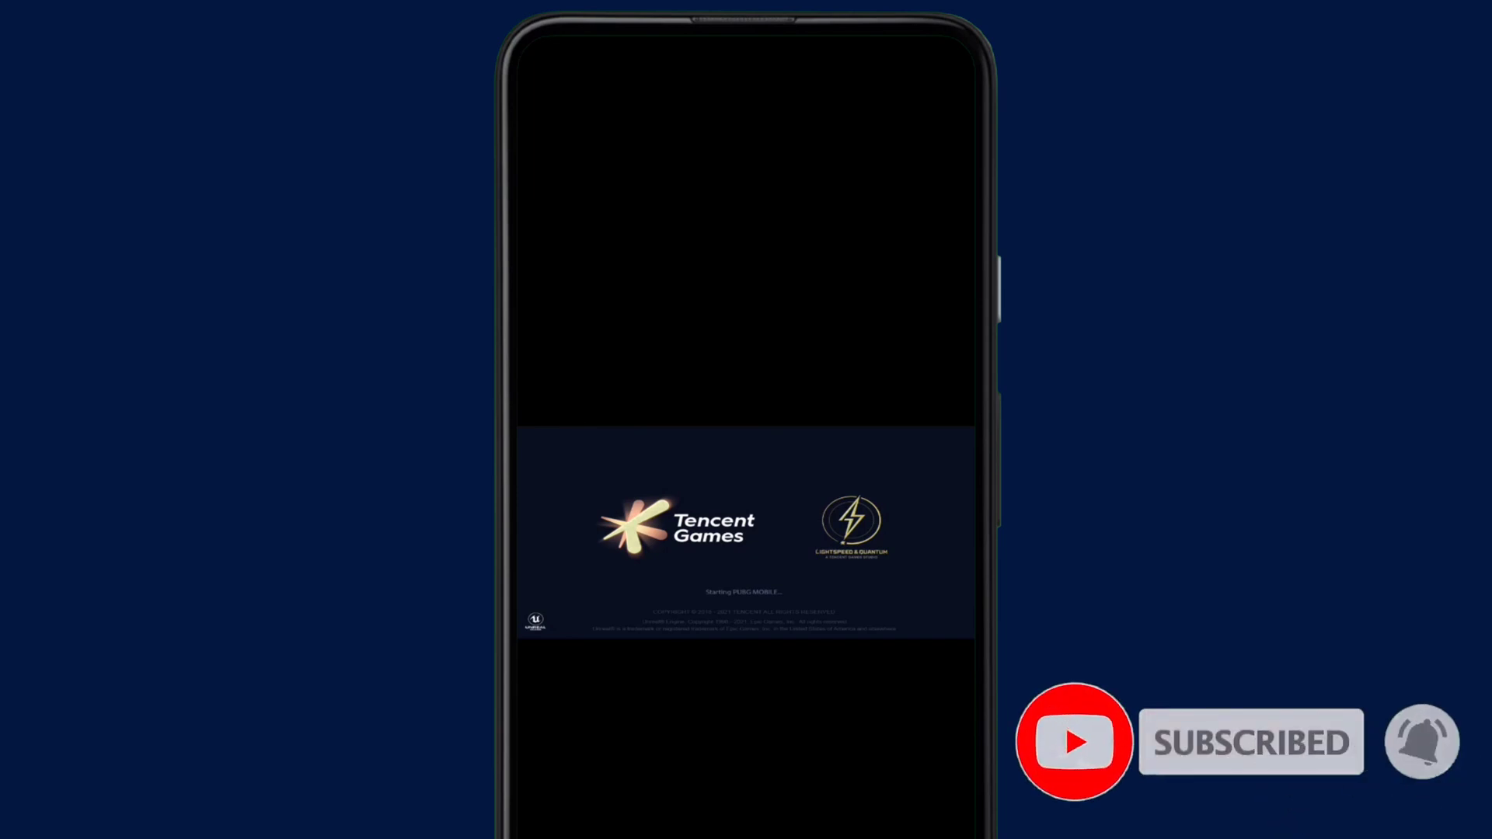